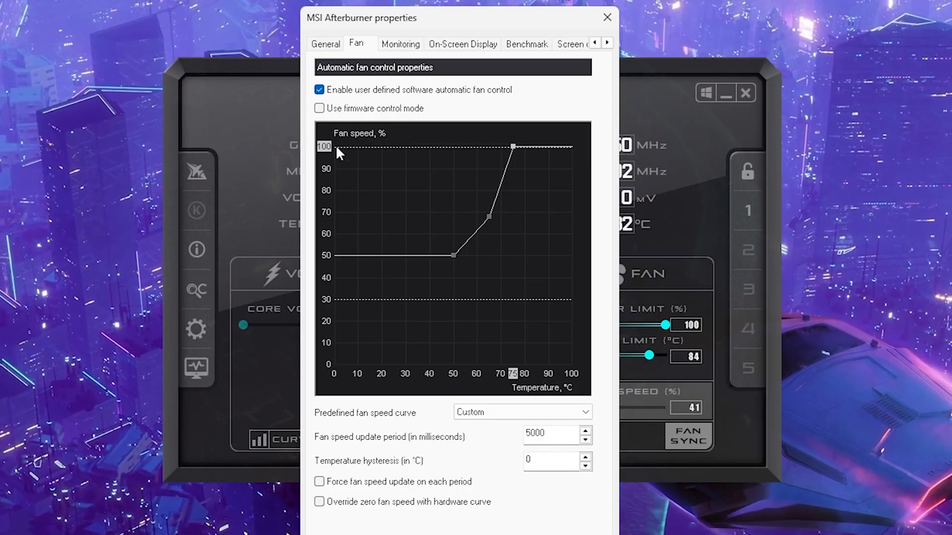
pyautogui.moveTo(492, 322)
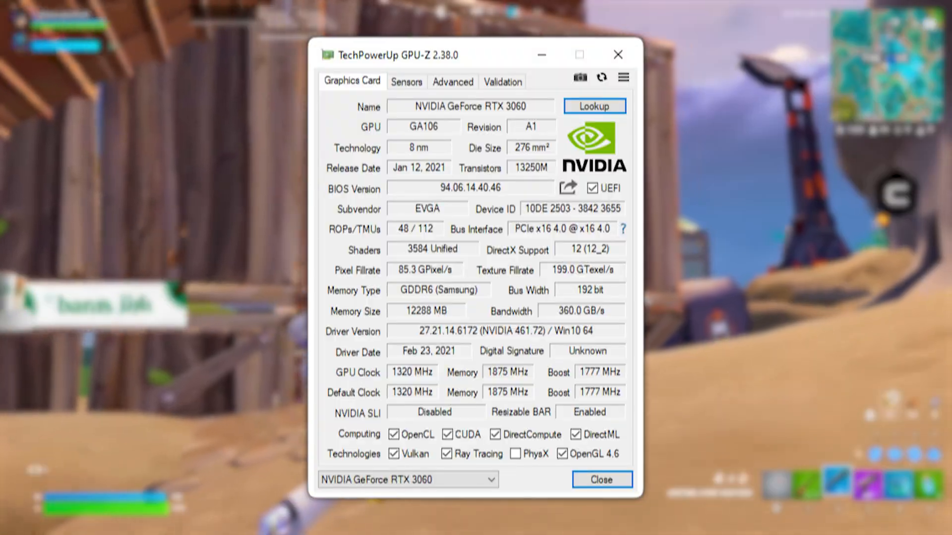
# Step: Boost Fortnite in GearUP Booster, tracking its estimated ping and packet loss
pyautogui.click(601, 479)
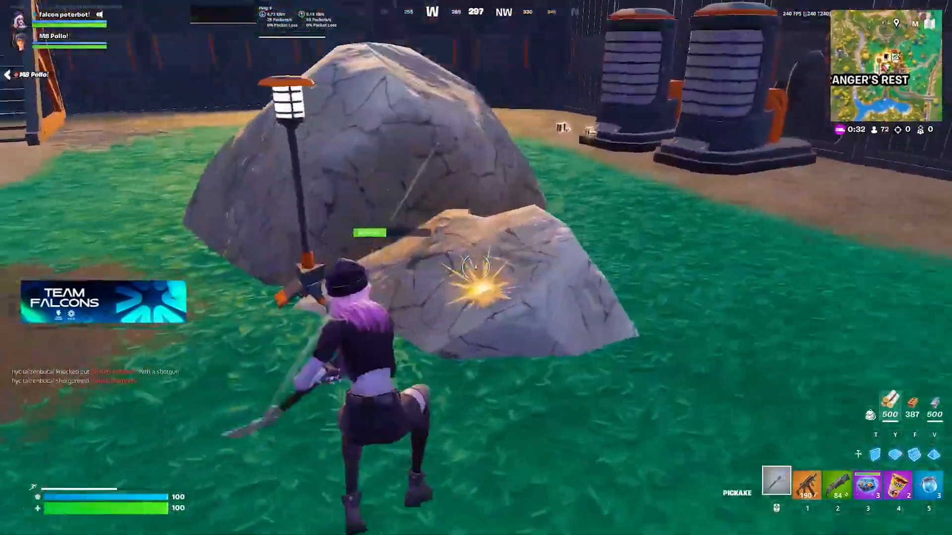
pyautogui.click(476, 267)
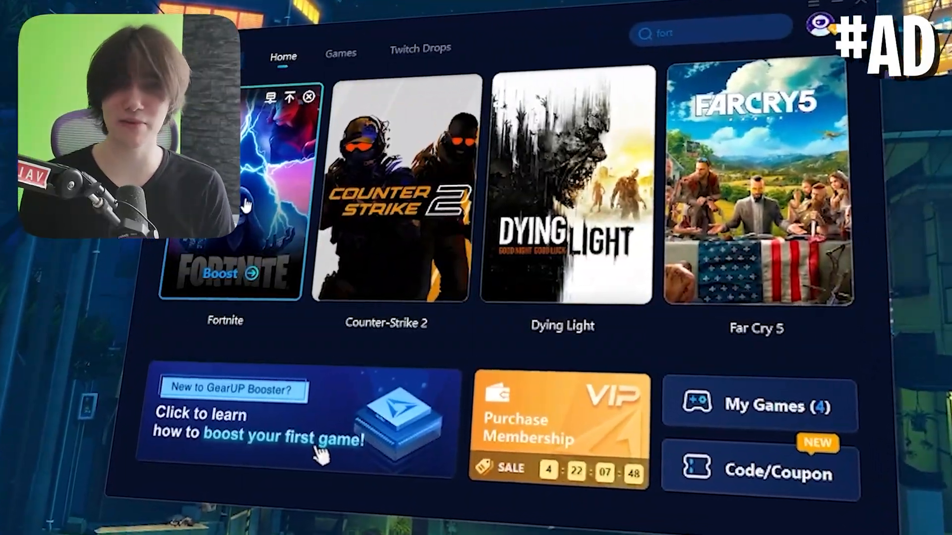
pyautogui.click(222, 273)
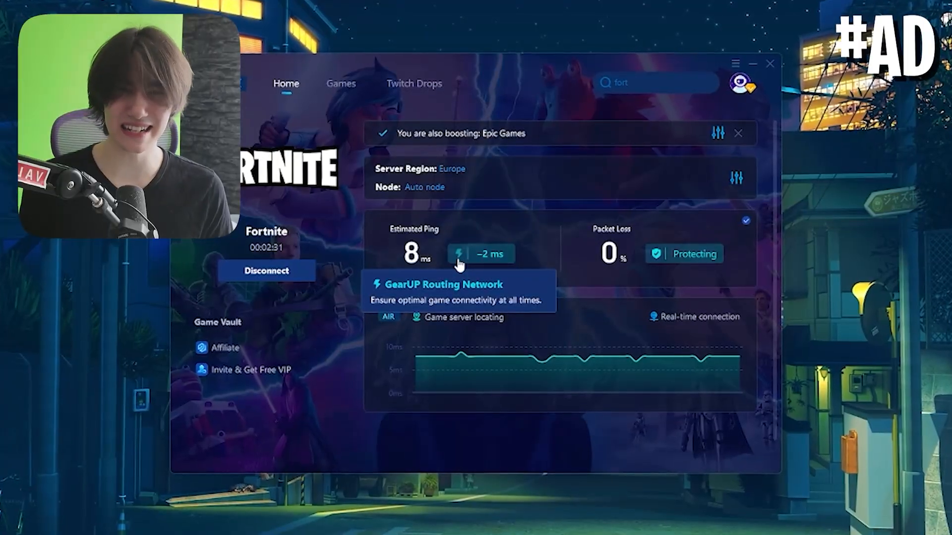
pyautogui.moveTo(702, 254)
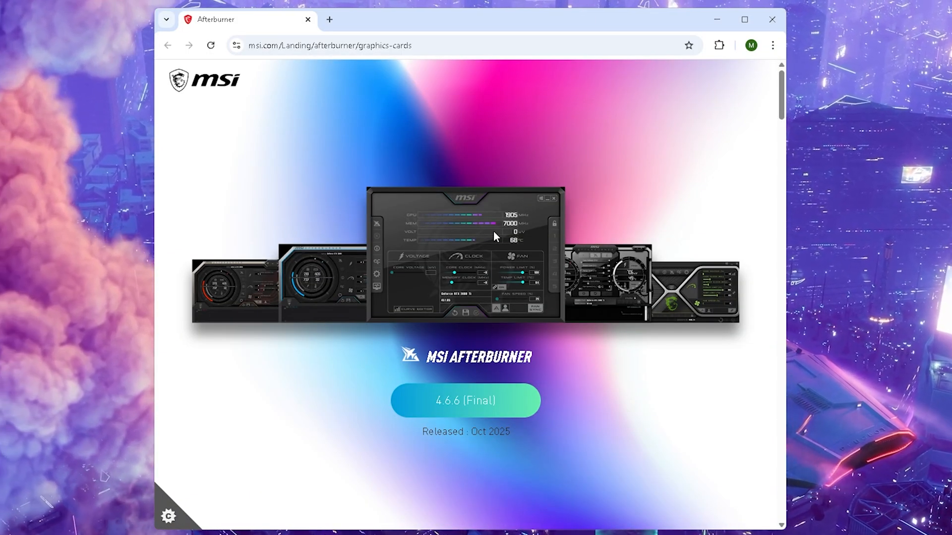
pyautogui.moveTo(340, 190)
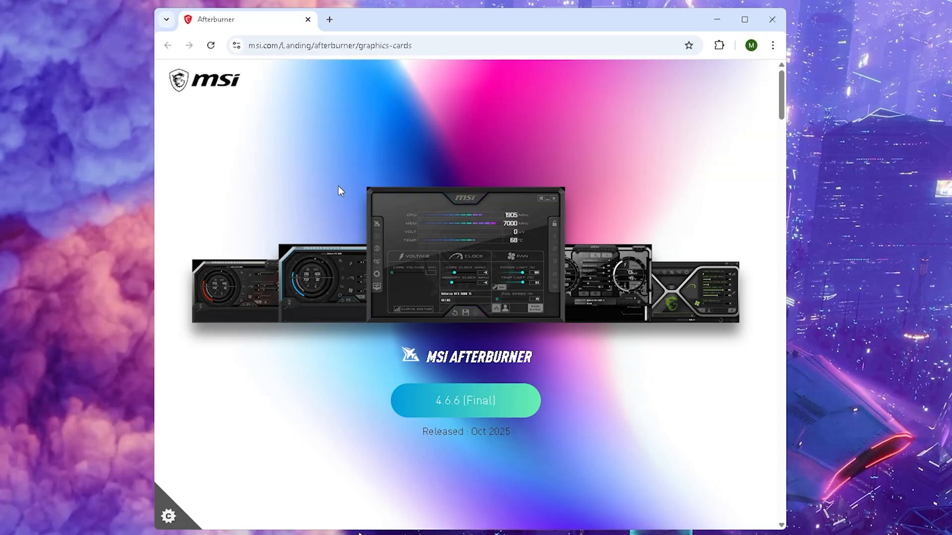
# Step: Download MSI Afterburner 4.6.6 (Final) from msi.com and launch the setup file from its zip
pyautogui.scroll(-3)
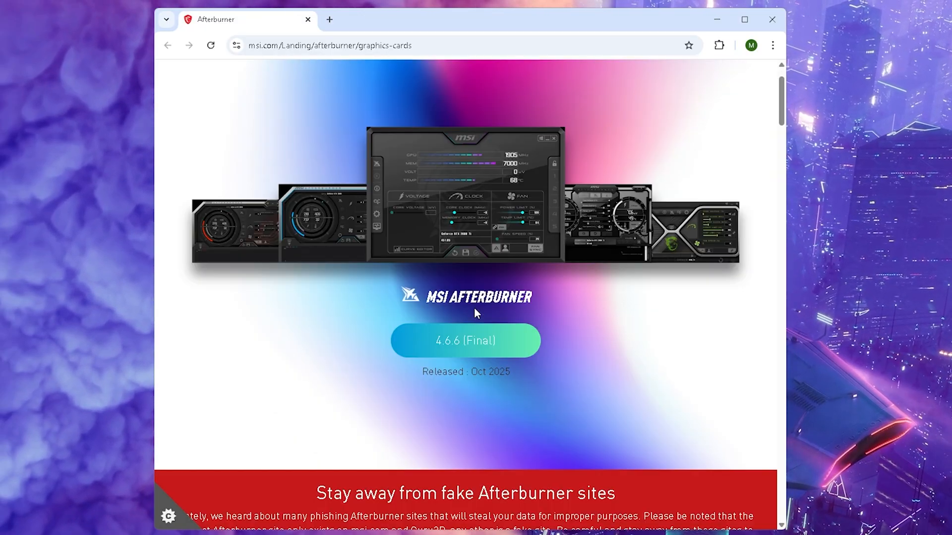
pyautogui.scroll(-3)
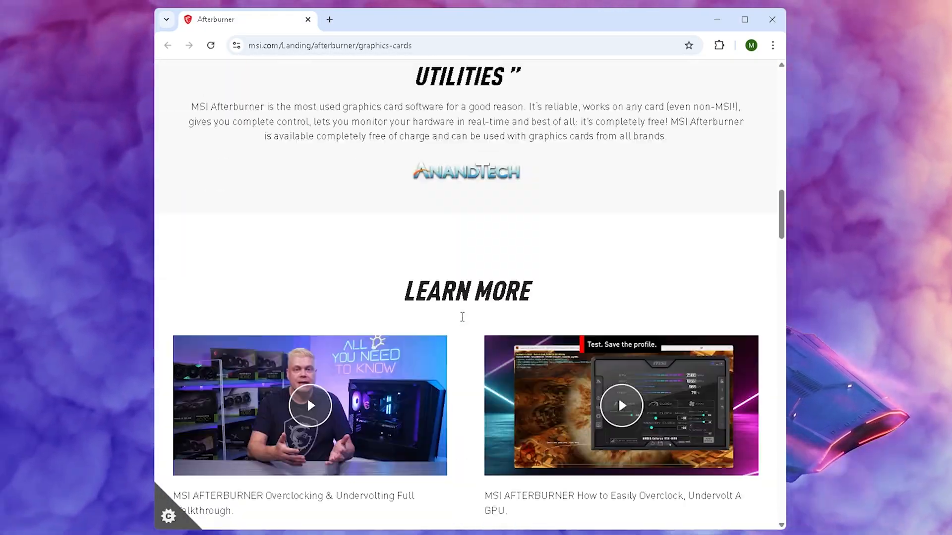
pyautogui.scroll(3)
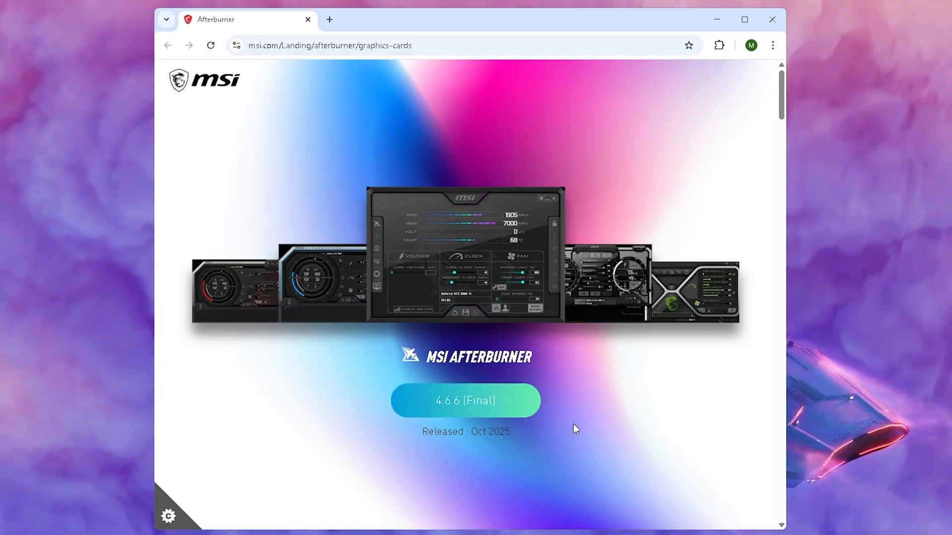
pyautogui.doubleClick(490, 432)
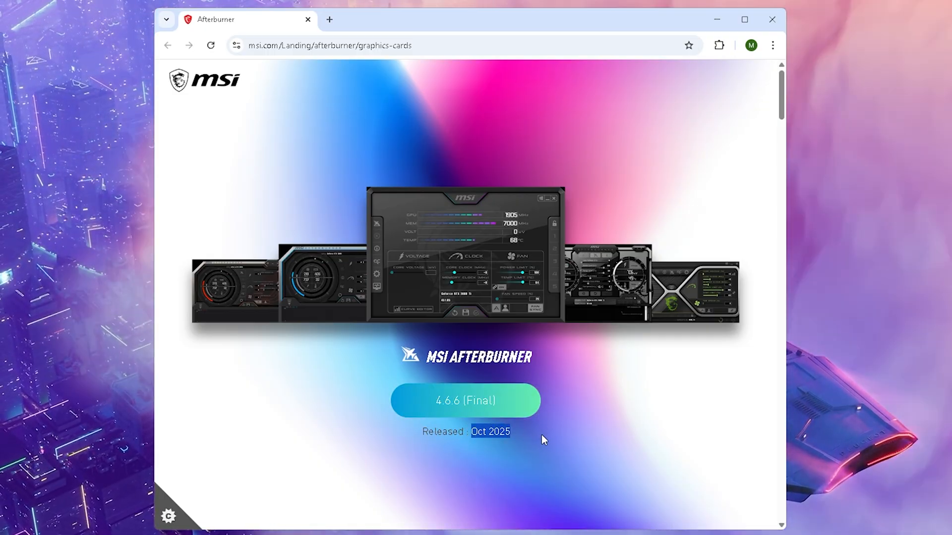
pyautogui.click(465, 400)
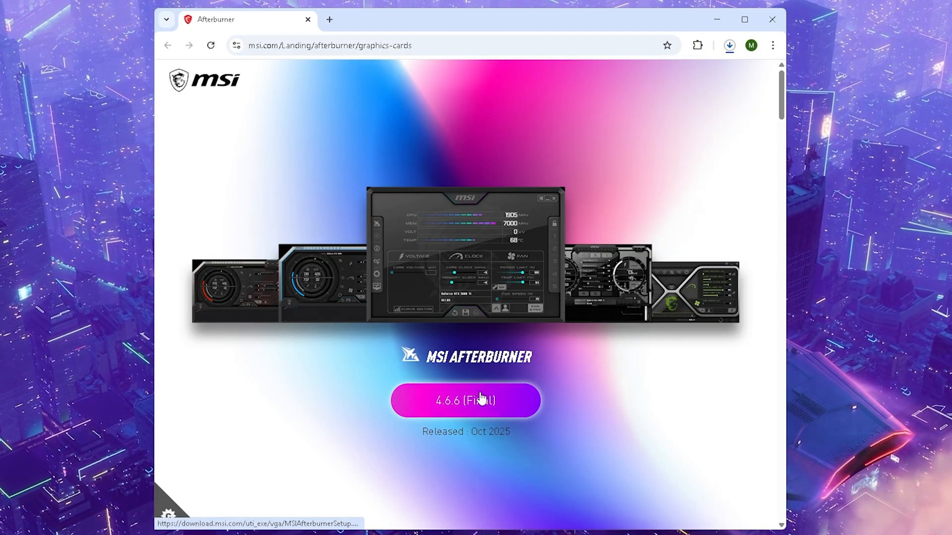
pyautogui.click(730, 45)
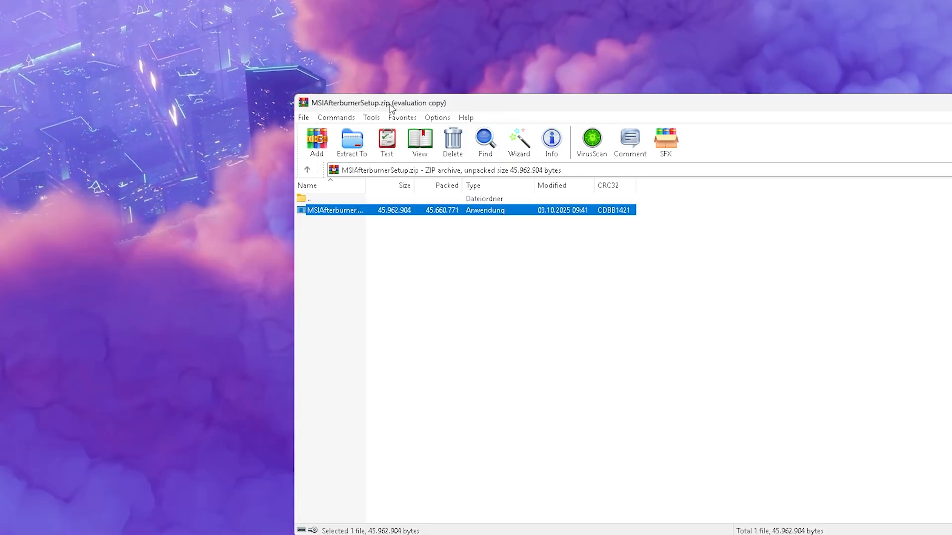
pyautogui.doubleClick(335, 211)
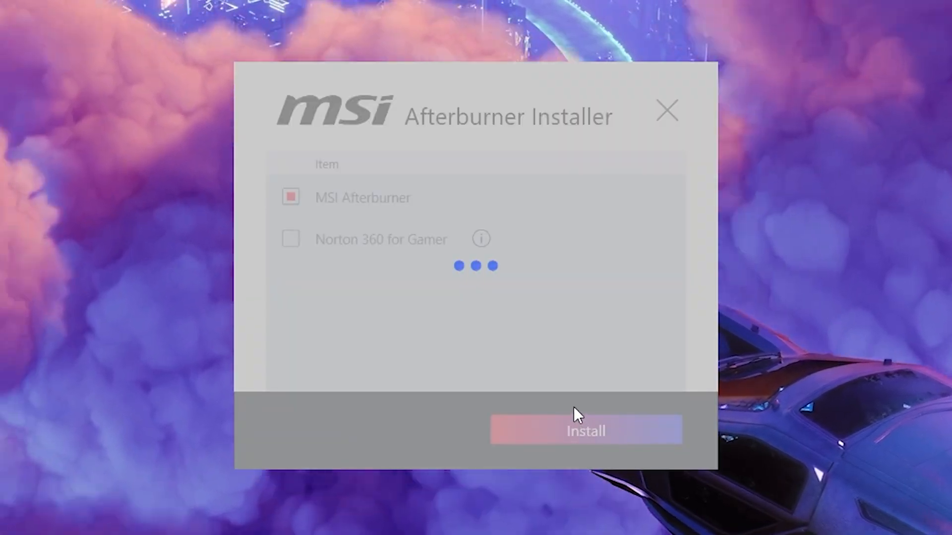
# Step: Install MSI Afterburner 4.6.6 in English to the default folder, skipping the readme, and launch it
pyautogui.click(585, 431)
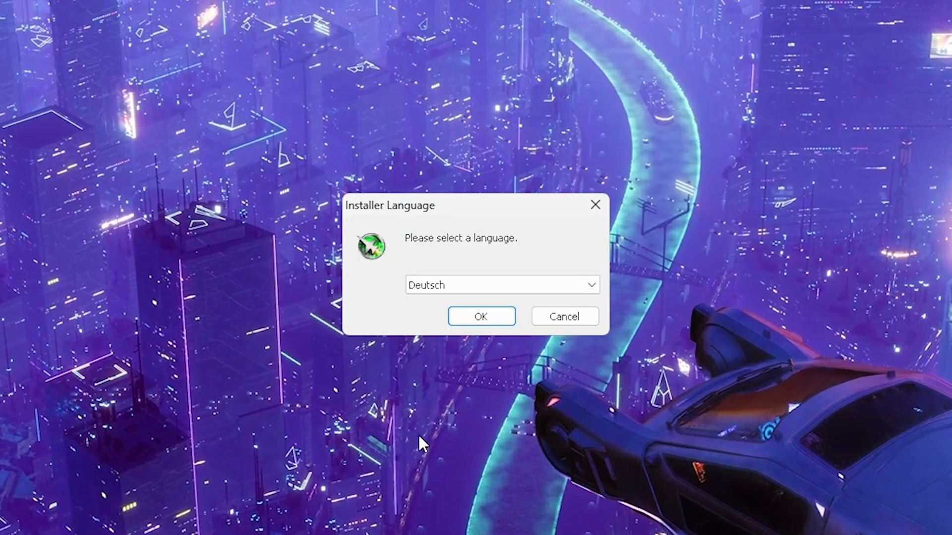
pyautogui.click(501, 284)
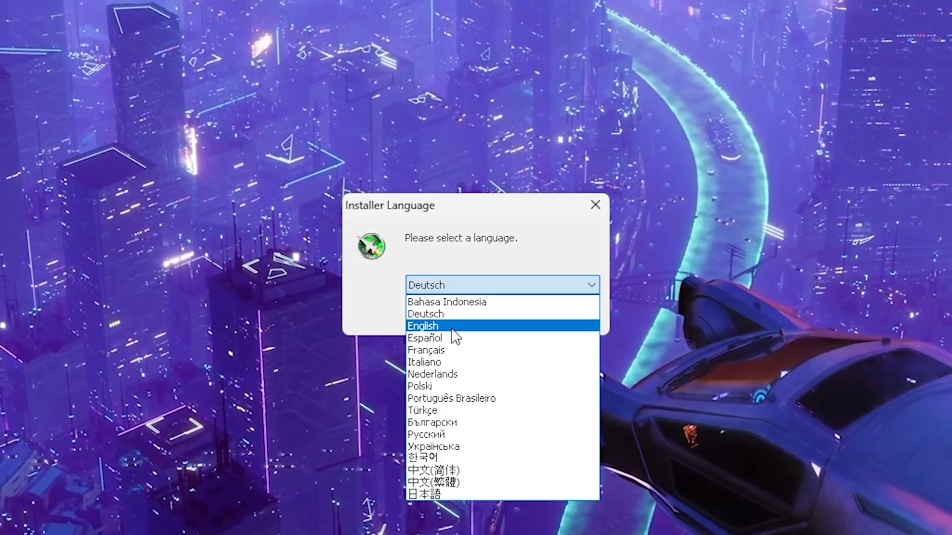
pyautogui.click(423, 326)
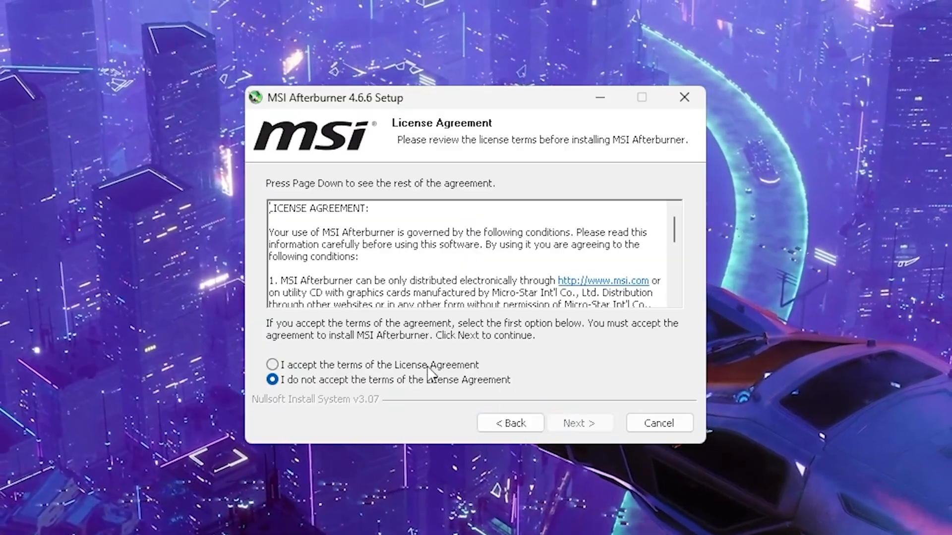
pyautogui.click(578, 423)
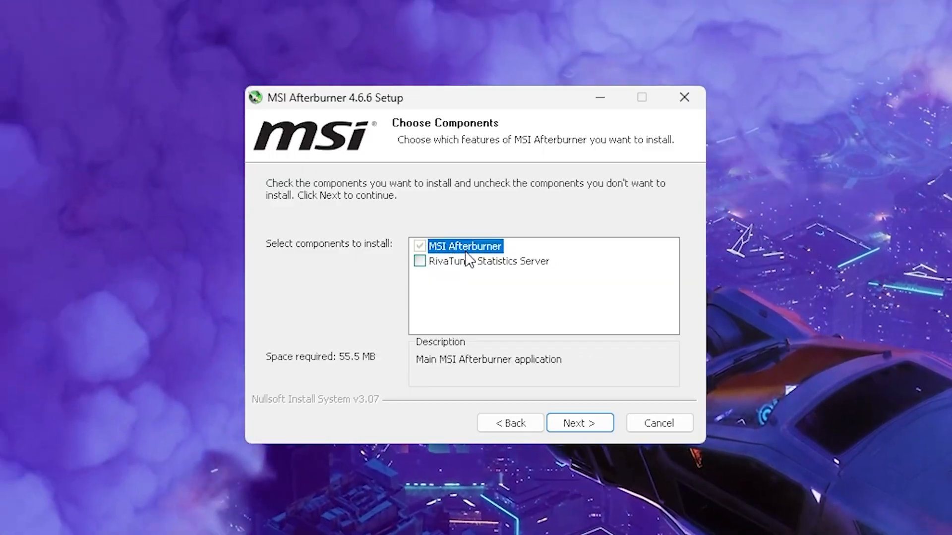
pyautogui.click(578, 423)
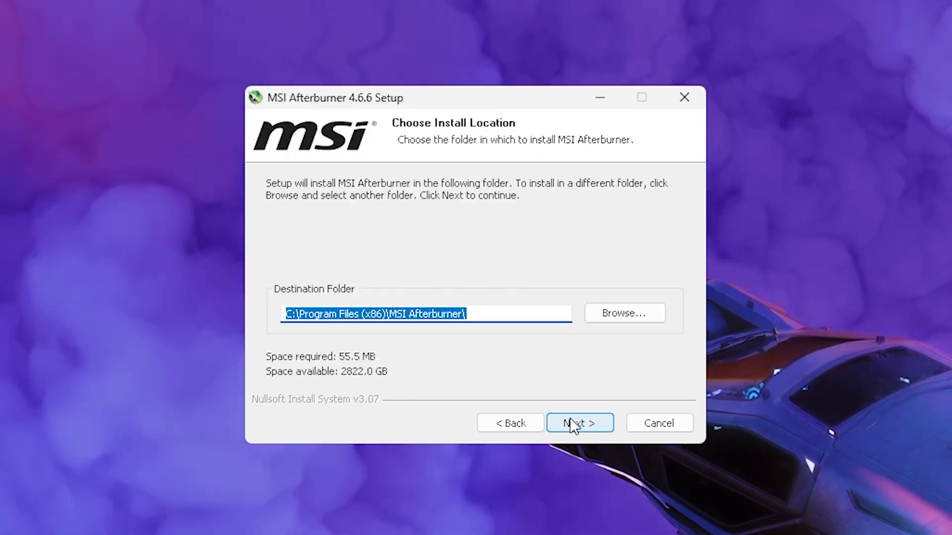
pyautogui.click(578, 423)
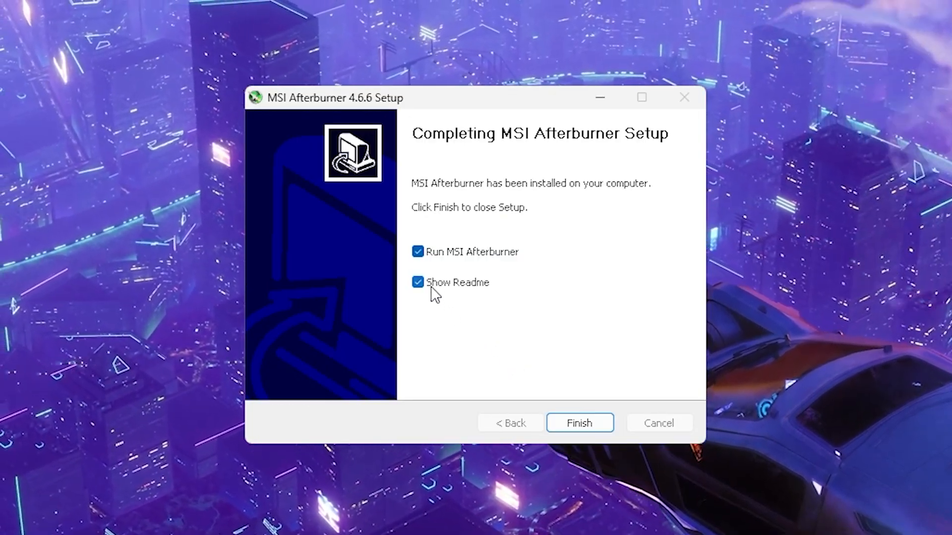
pyautogui.click(417, 282)
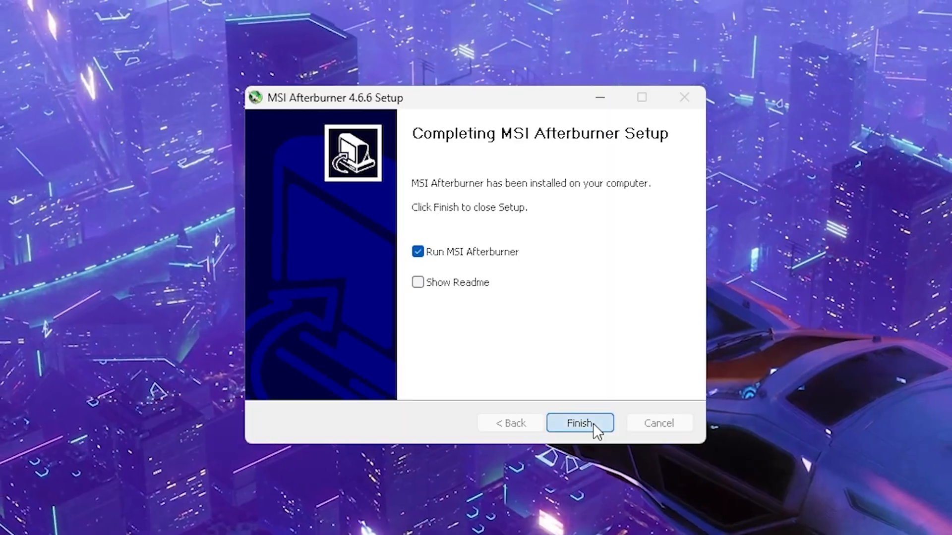
pyautogui.click(579, 423)
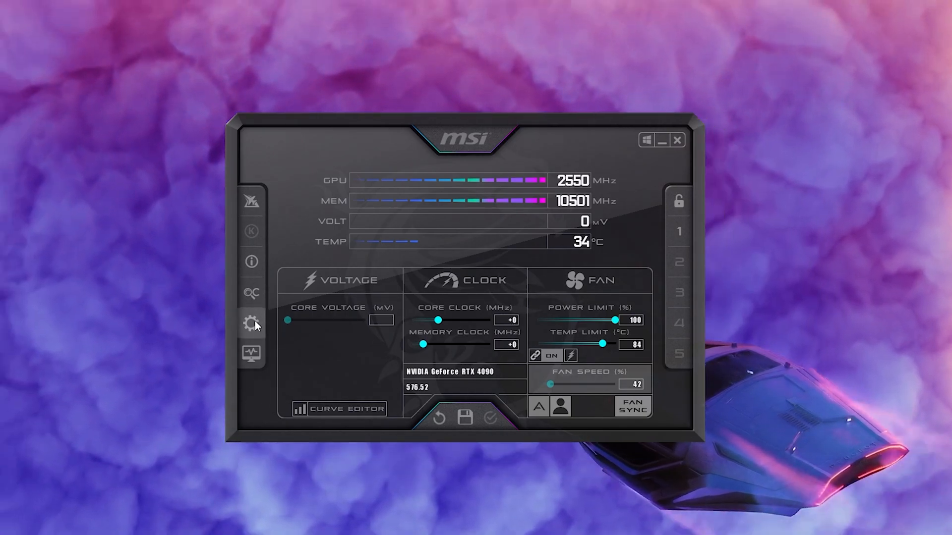
# Step: Open MSI Afterburner properties to the User Interface skin settings with the skin preview
pyautogui.click(251, 324)
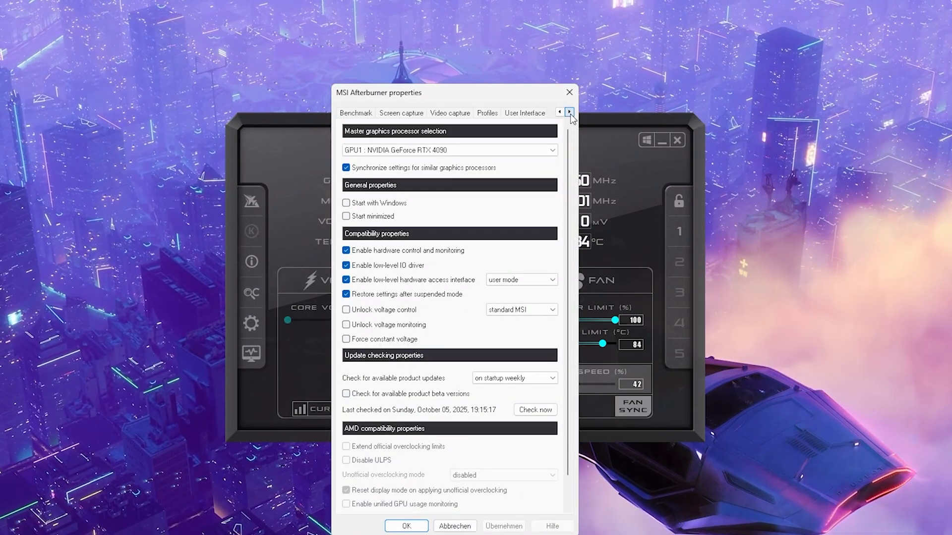
pyautogui.click(569, 113)
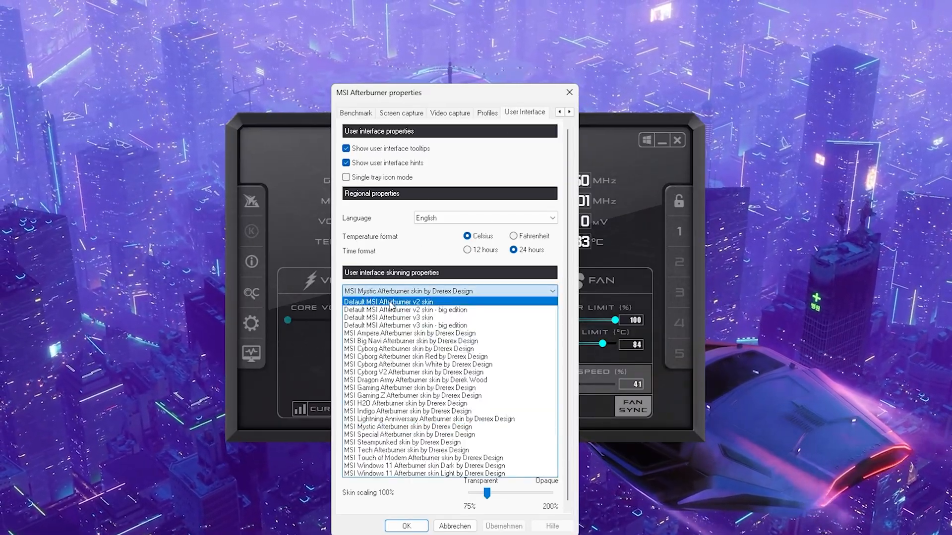
pyautogui.click(409, 427)
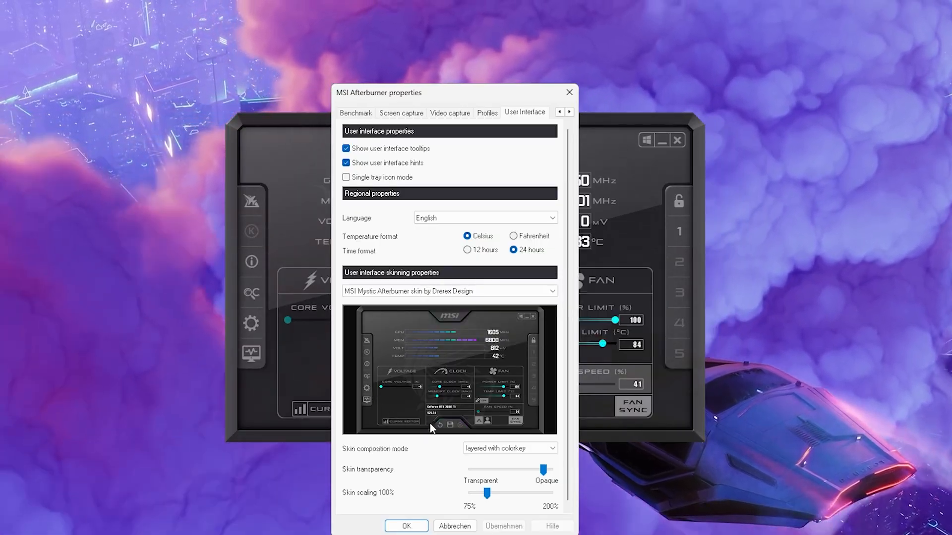
pyautogui.moveTo(457, 389)
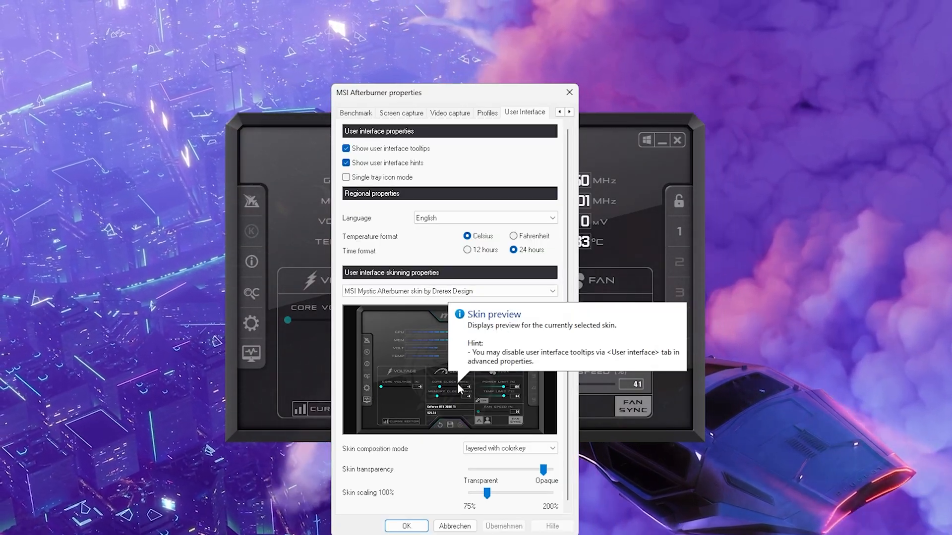
pyautogui.moveTo(425, 327)
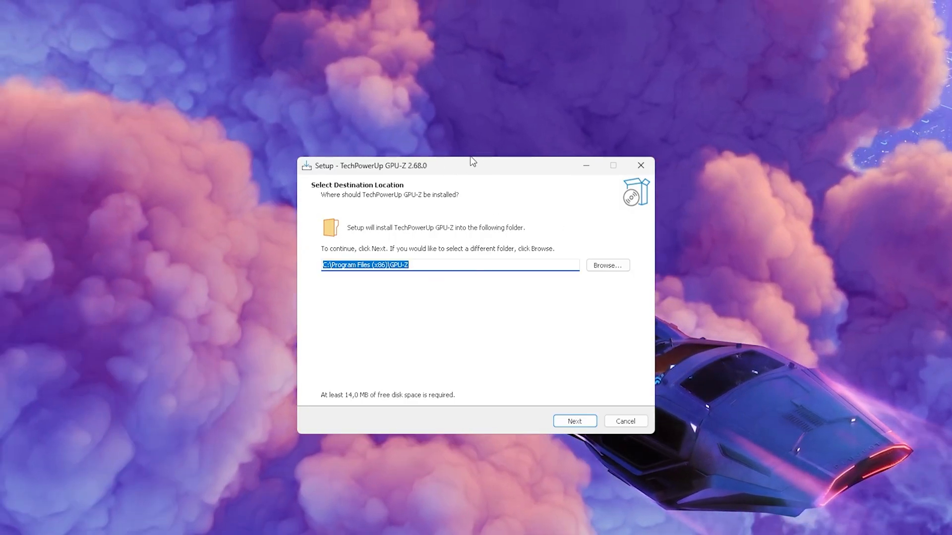
pyautogui.moveTo(454, 322)
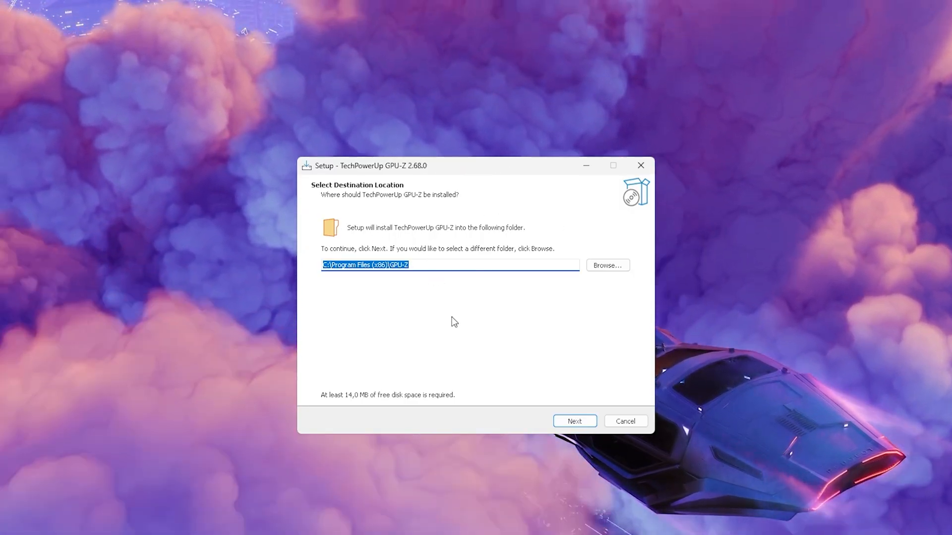
# Step: Keep the default GPU-Z install folder and run the installation
pyautogui.click(574, 421)
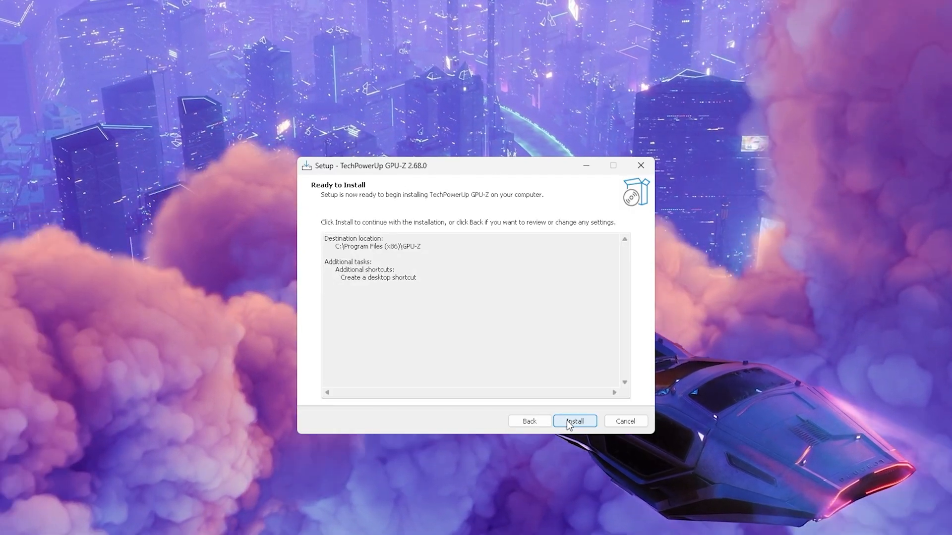
pyautogui.click(573, 421)
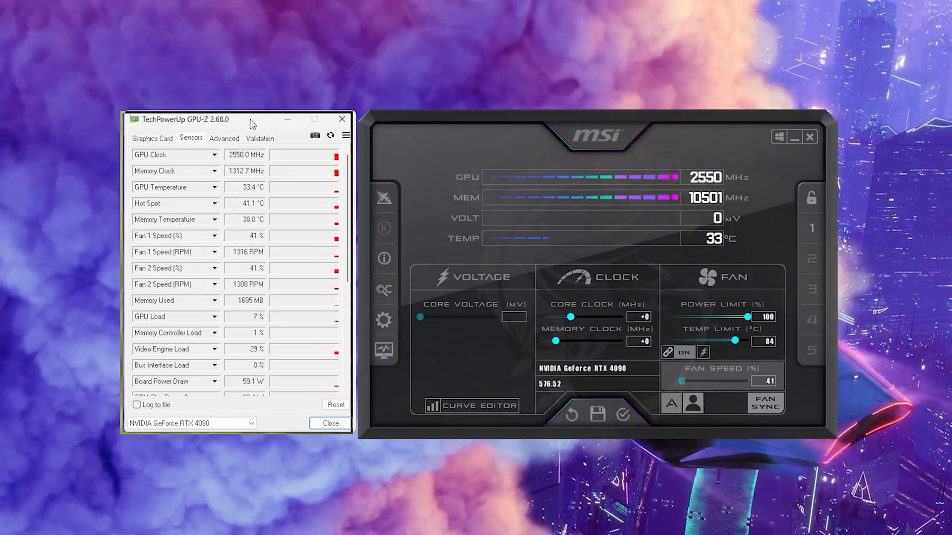
pyautogui.moveTo(151, 155)
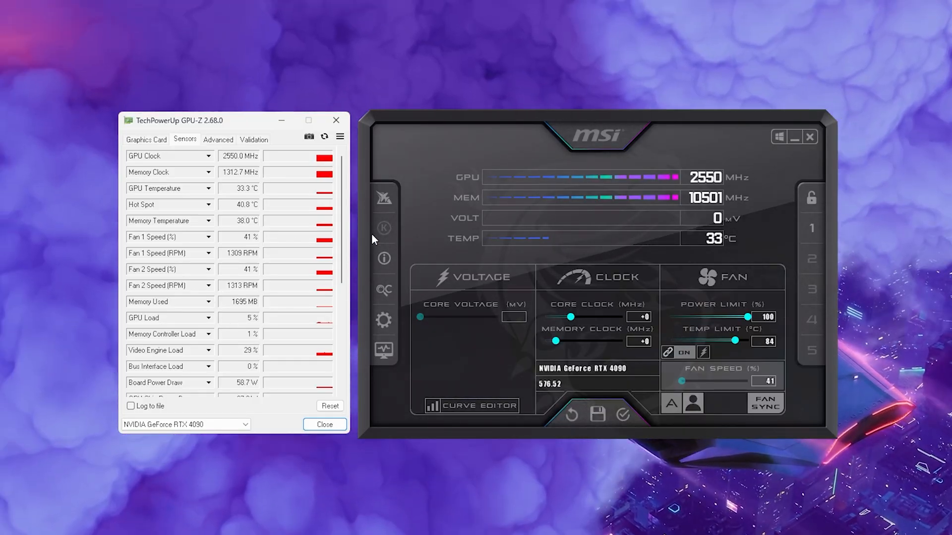
pyautogui.moveTo(213, 194)
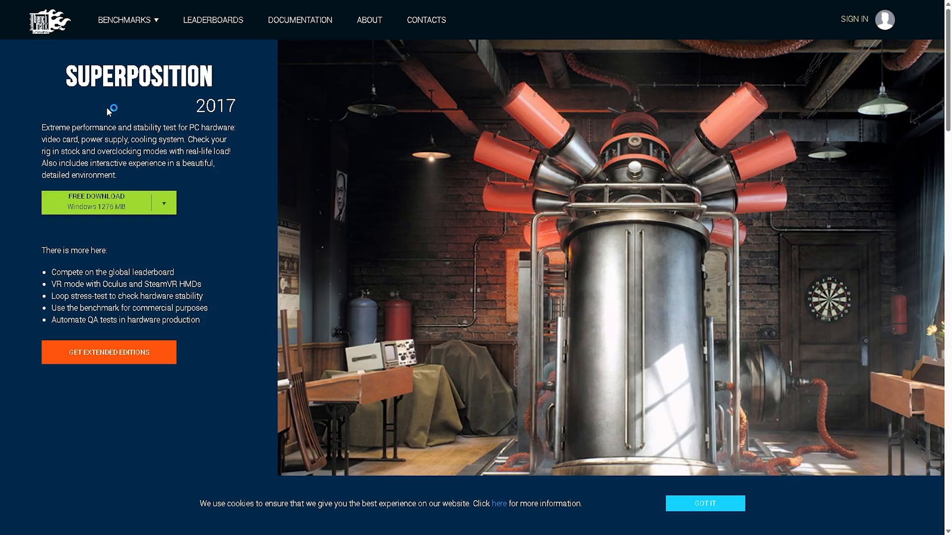
pyautogui.moveTo(192, 113)
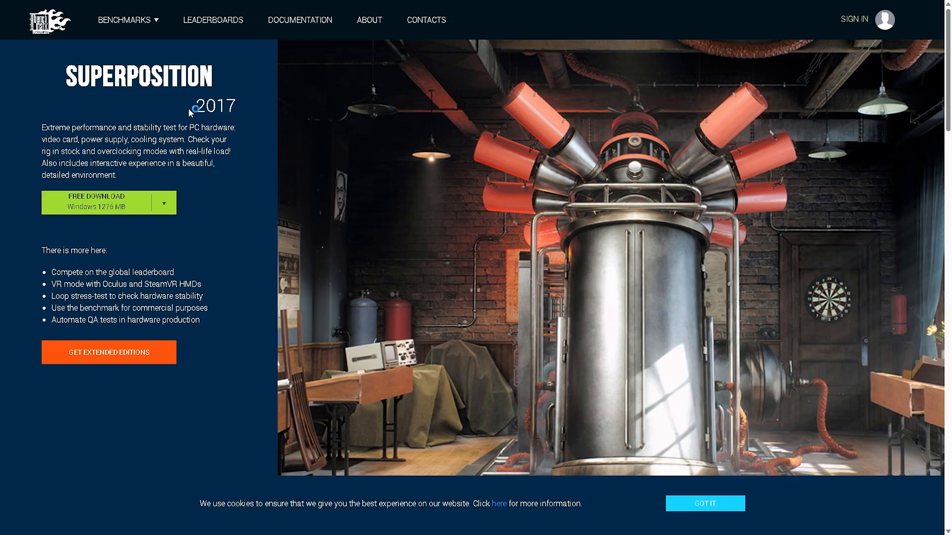
pyautogui.moveTo(170, 107)
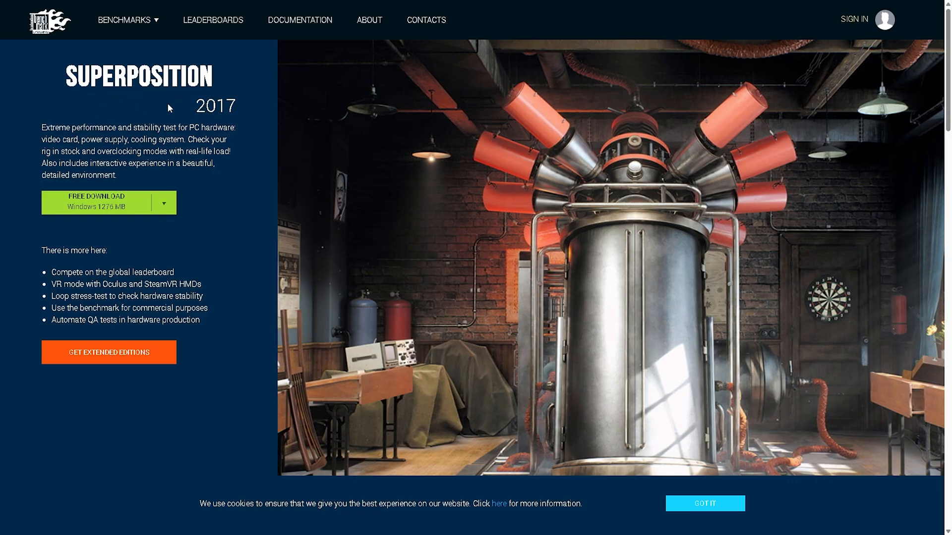
pyautogui.moveTo(94, 206)
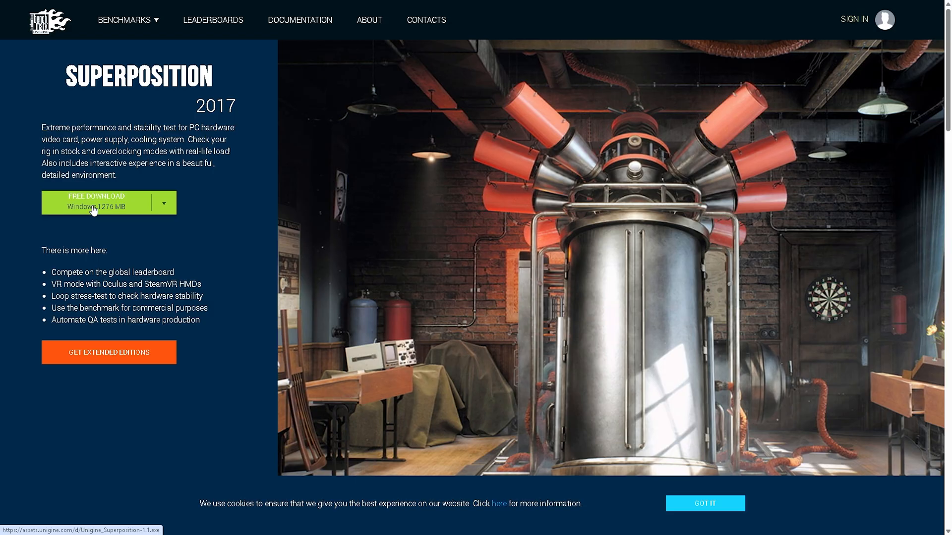
pyautogui.moveTo(399, 186)
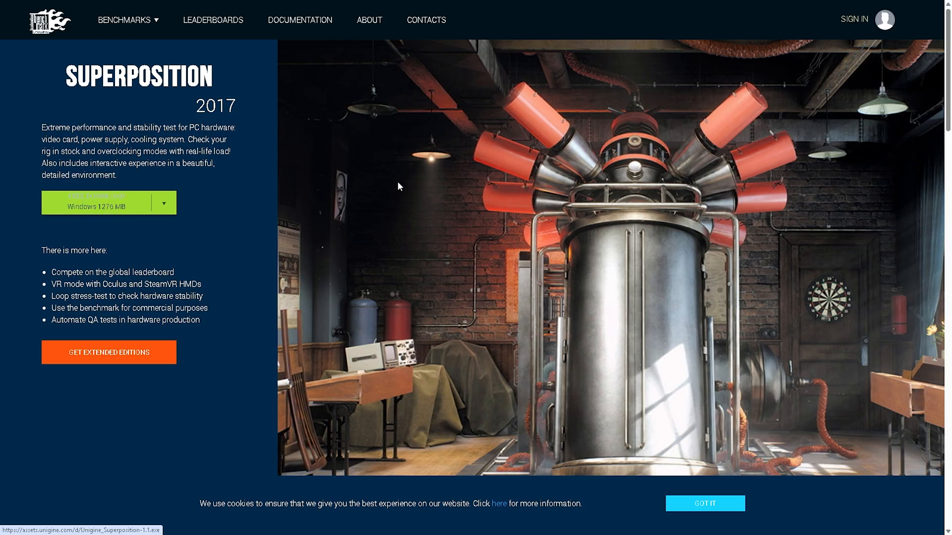
pyautogui.scroll(-3)
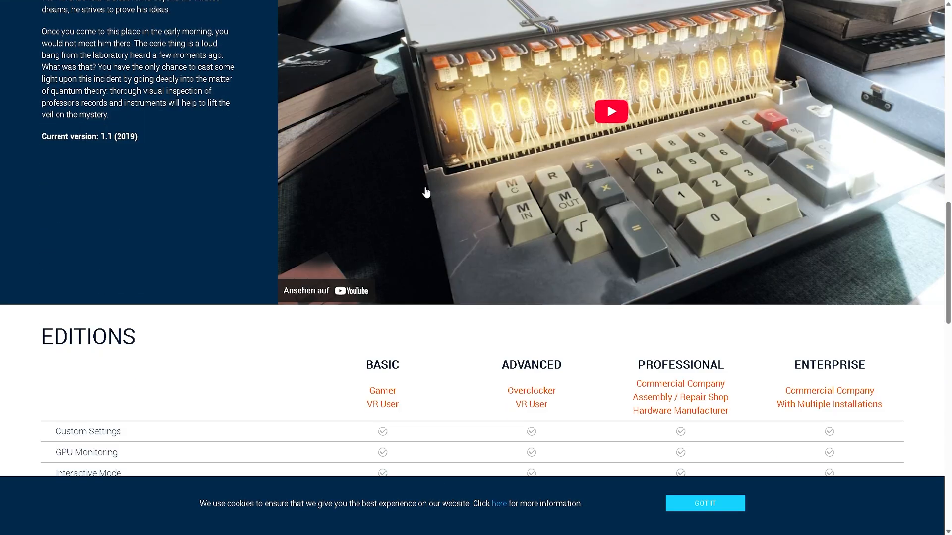
pyautogui.scroll(3)
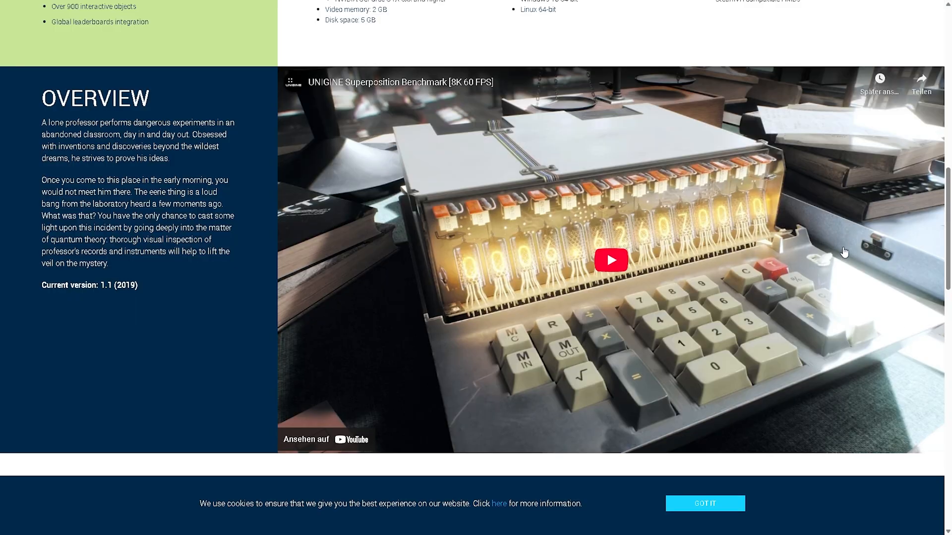
pyautogui.scroll(3)
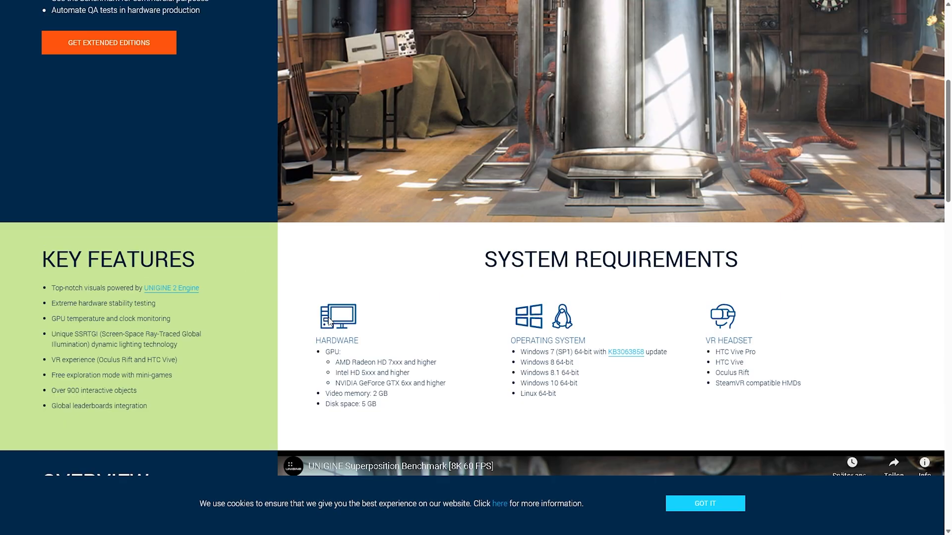
pyautogui.scroll(3)
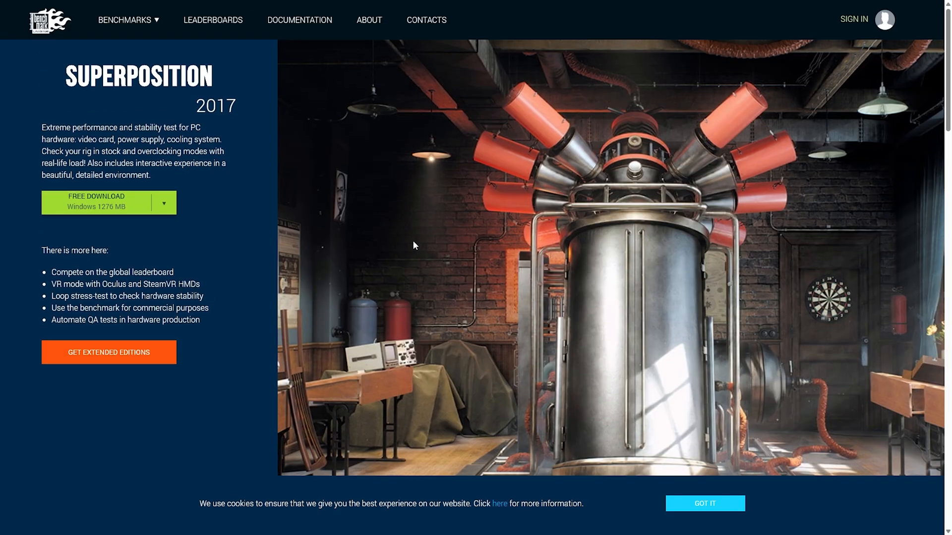
pyautogui.moveTo(104, 187)
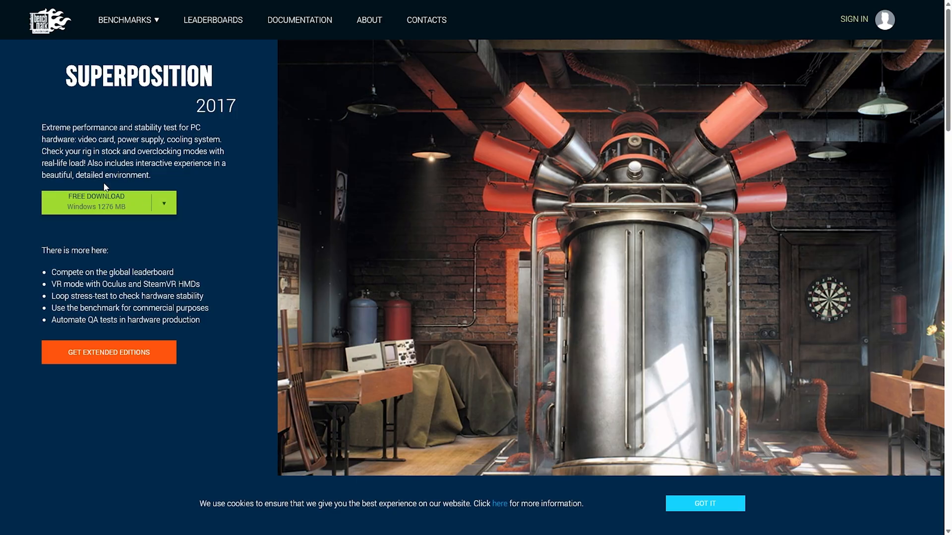
pyautogui.moveTo(108, 226)
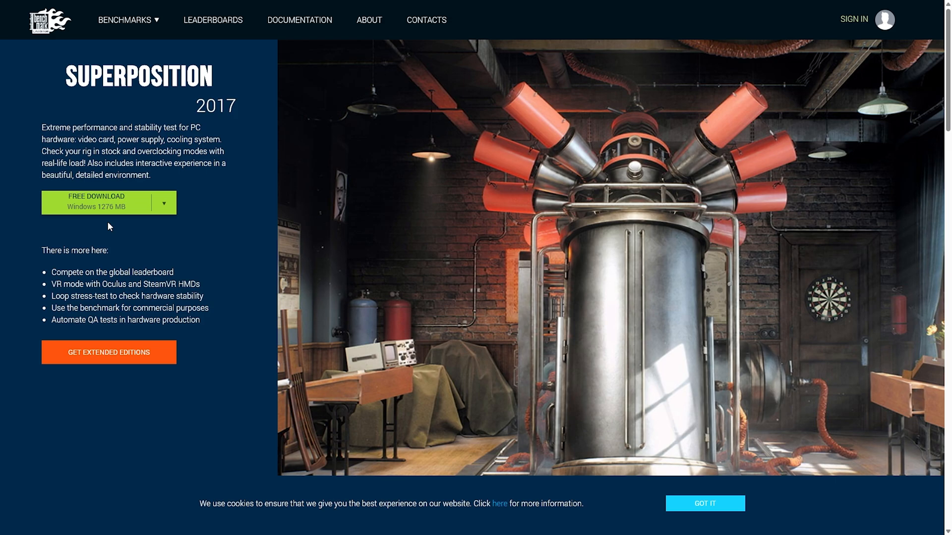
pyautogui.moveTo(84, 201)
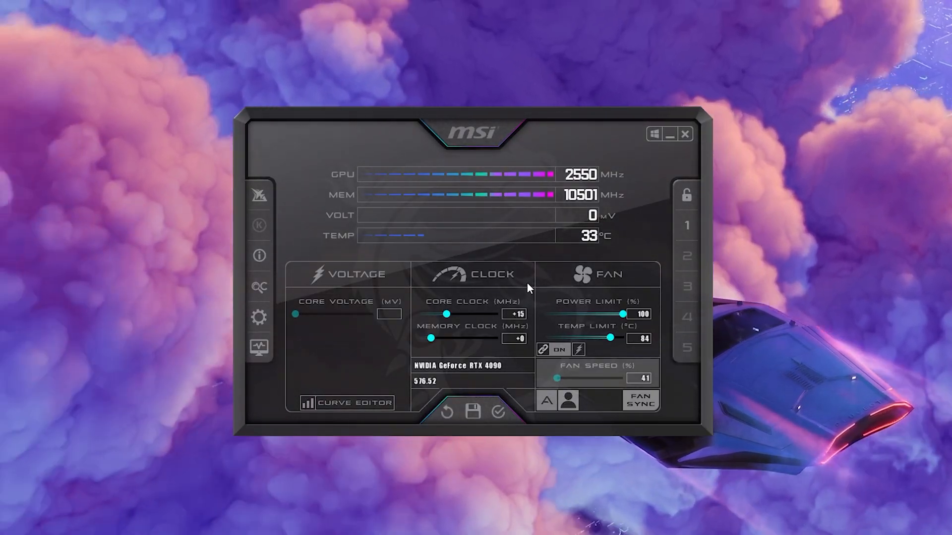
# Step: Apply a +30 MHz core clock offset in MSI Afterburner
pyautogui.click(515, 313)
pyautogui.write('+30')
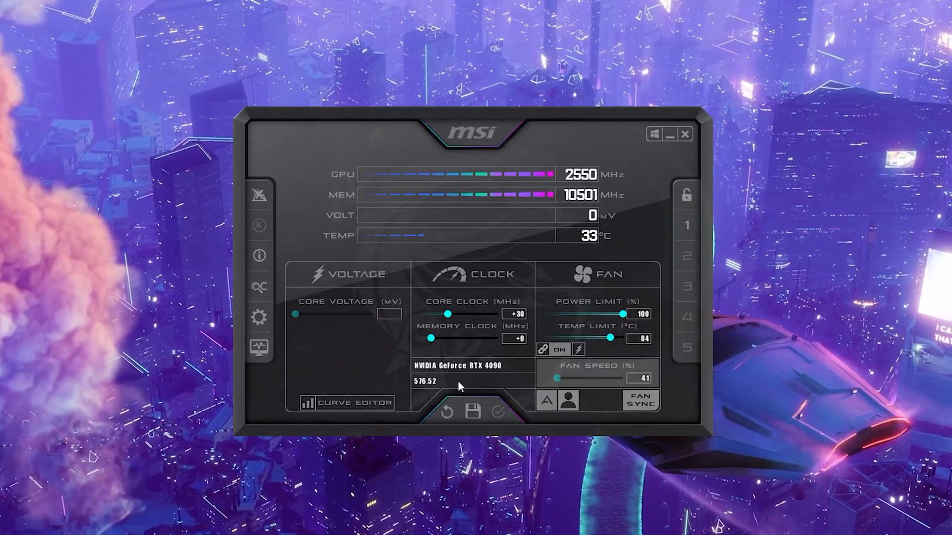
pyautogui.moveTo(473, 367)
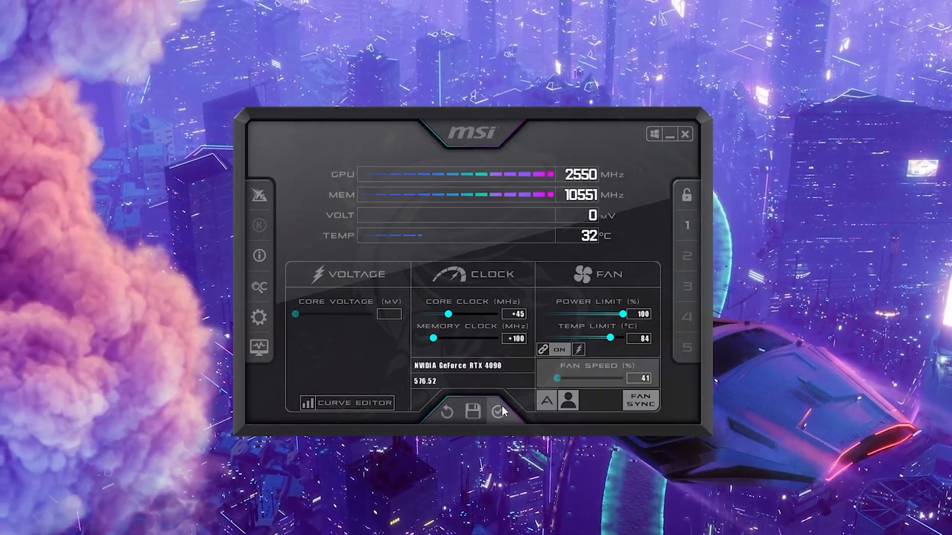
# Step: Apply the +100 MHz memory clock offset alongside +45 MHz core clock
pyautogui.click(498, 411)
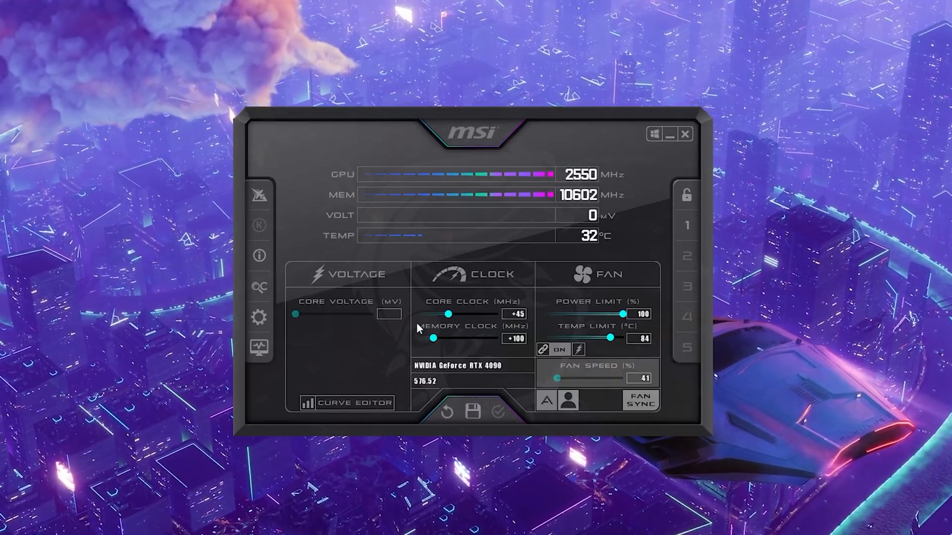
pyautogui.moveTo(260, 317)
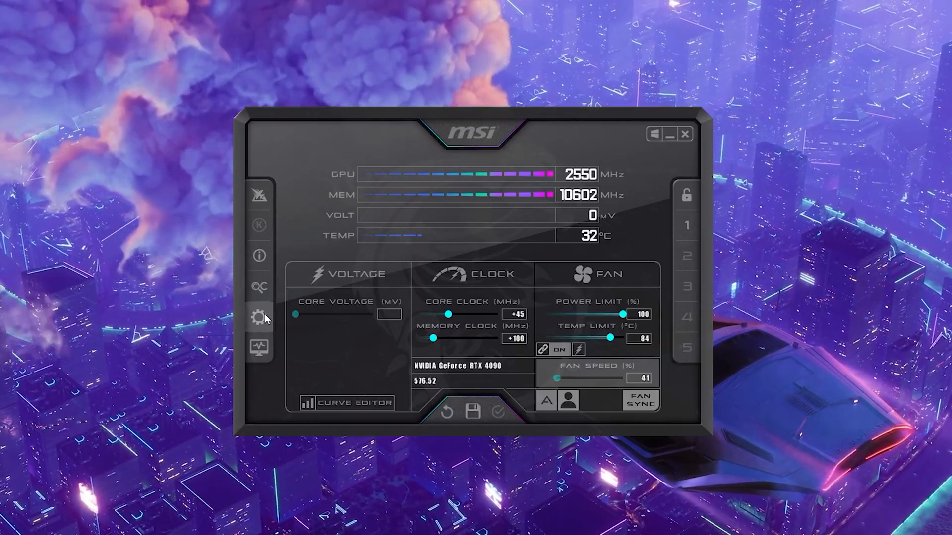
# Step: Confirm the three-point custom fan curve in Afterburner's fan settings and close them
pyautogui.click(259, 318)
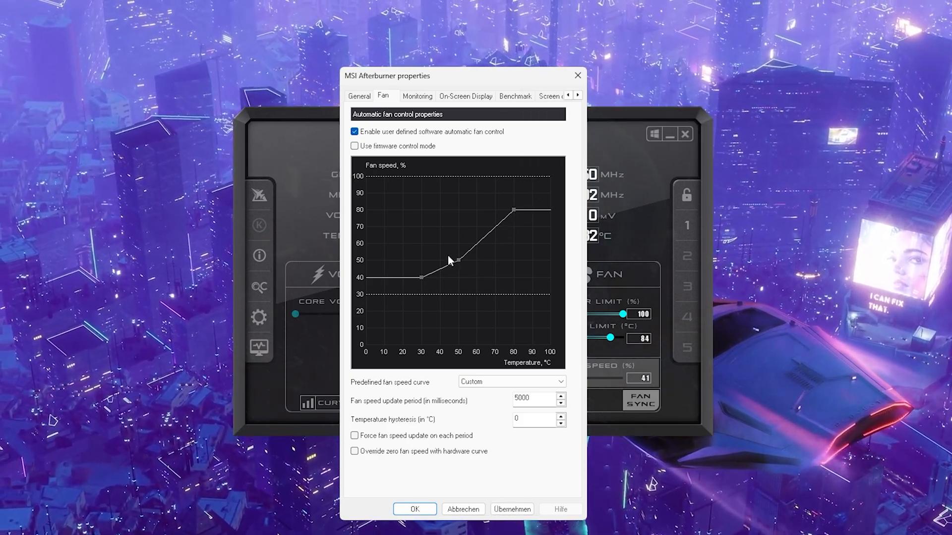
pyautogui.moveTo(423, 282)
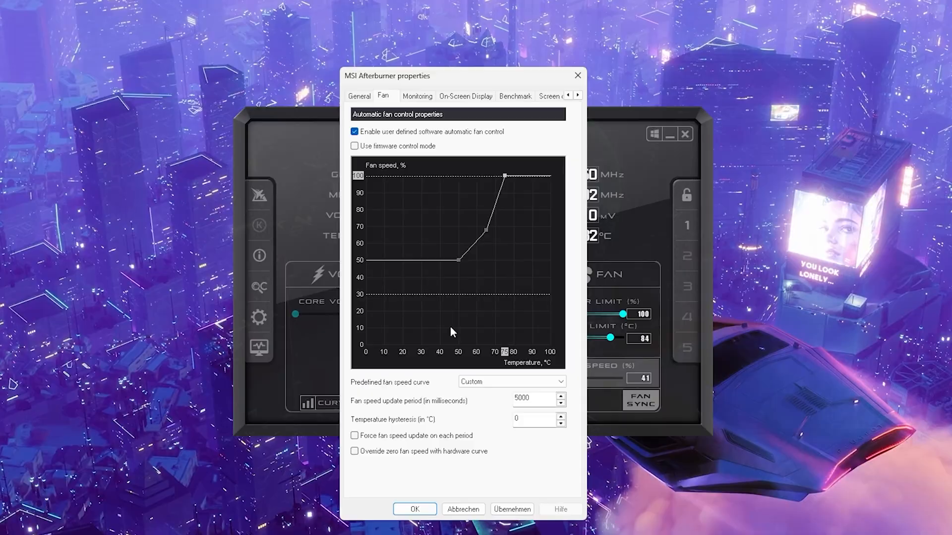
pyautogui.moveTo(360, 265)
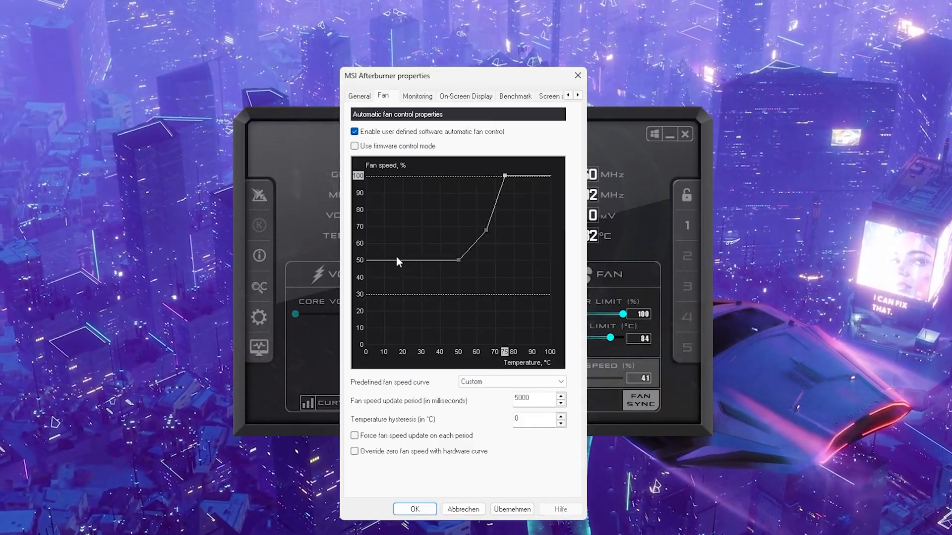
pyautogui.moveTo(343, 174)
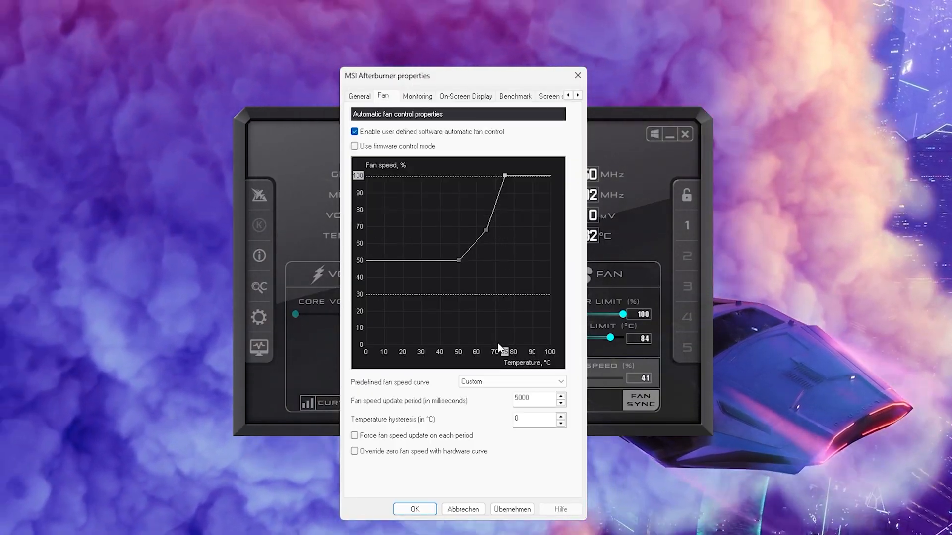
pyautogui.moveTo(507, 184)
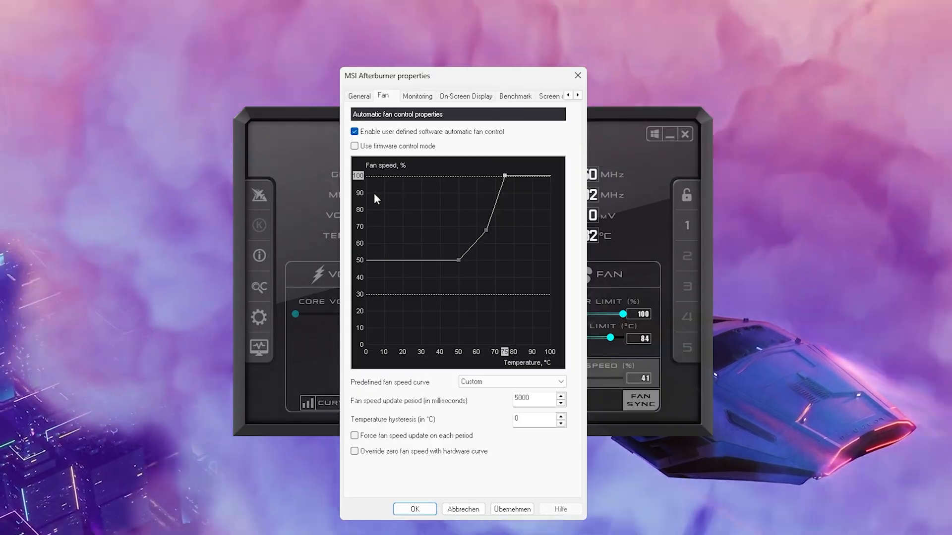
pyautogui.moveTo(463, 205)
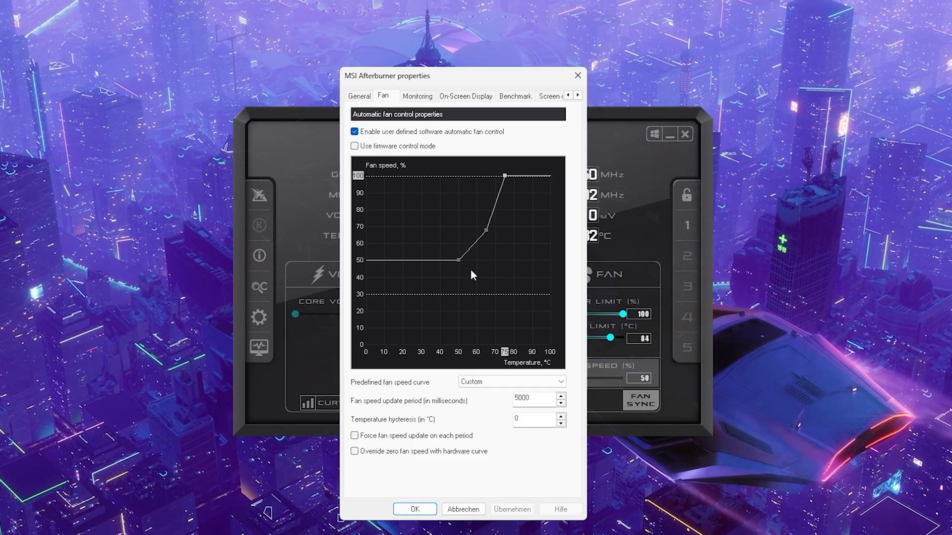
pyautogui.moveTo(490, 185)
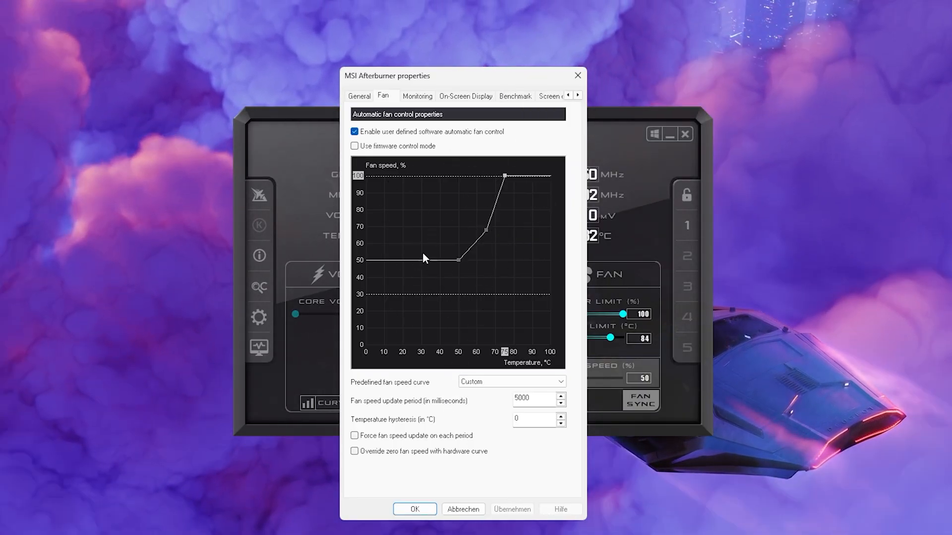
pyautogui.moveTo(474, 284)
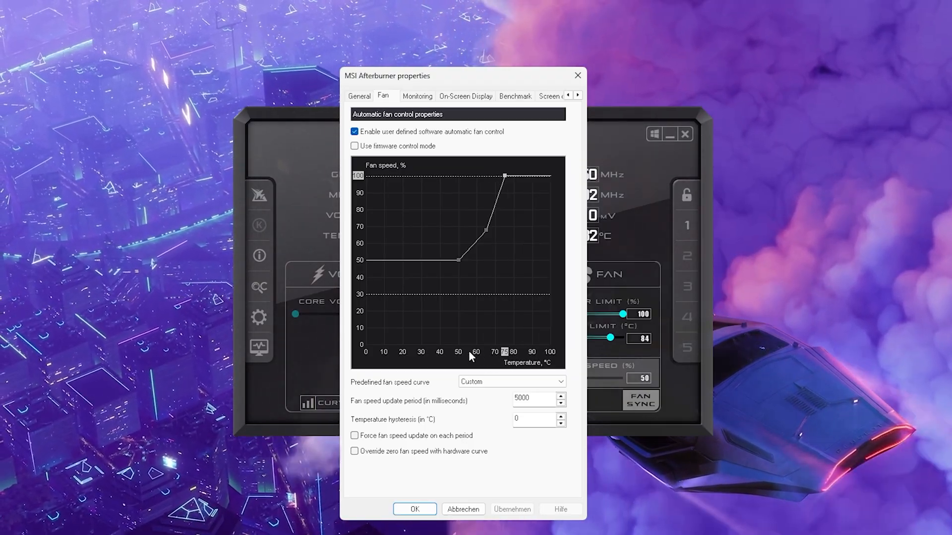
pyautogui.click(414, 509)
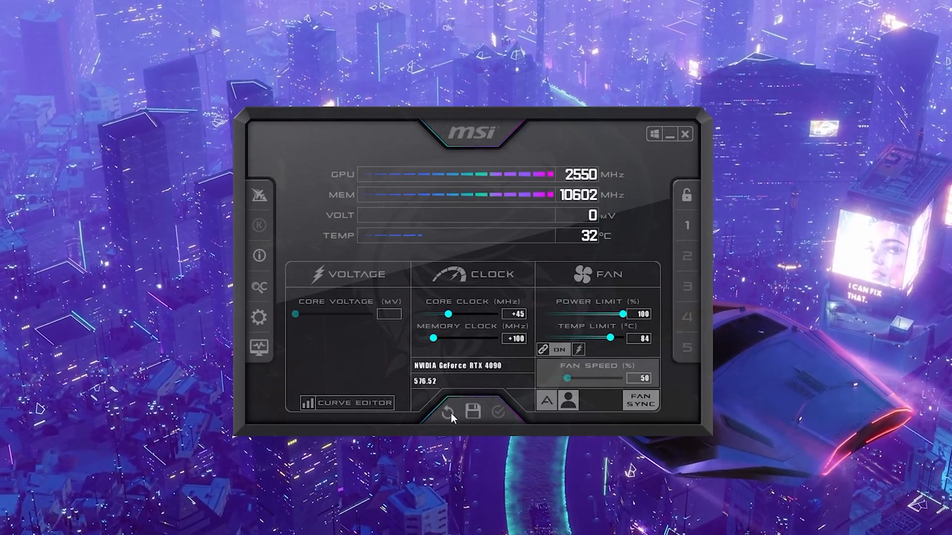
pyautogui.click(446, 413)
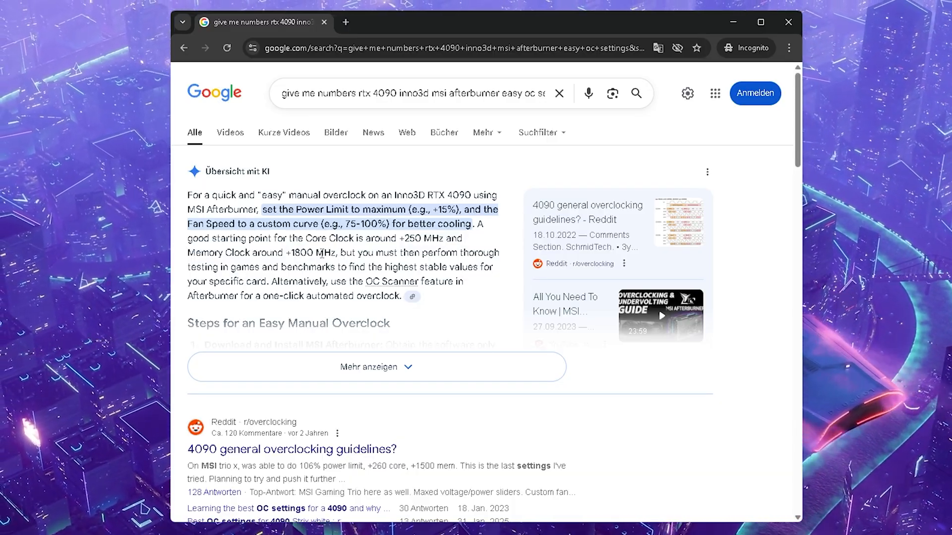
# Step: Search Google for 'rtx 4060 oc' and dismiss the Translate popup
pyautogui.scroll(-3)
pyautogui.write('rtx 4060 oc')
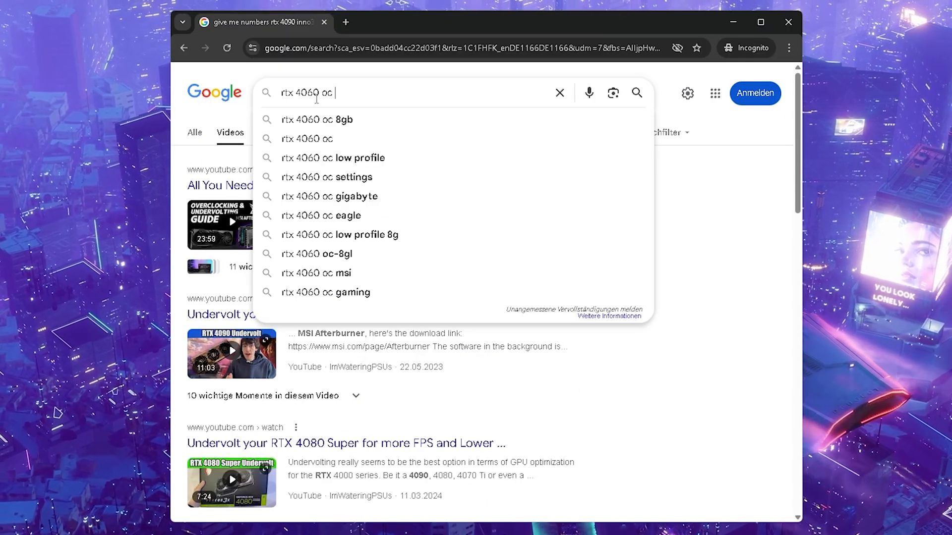
pyautogui.press('Return')
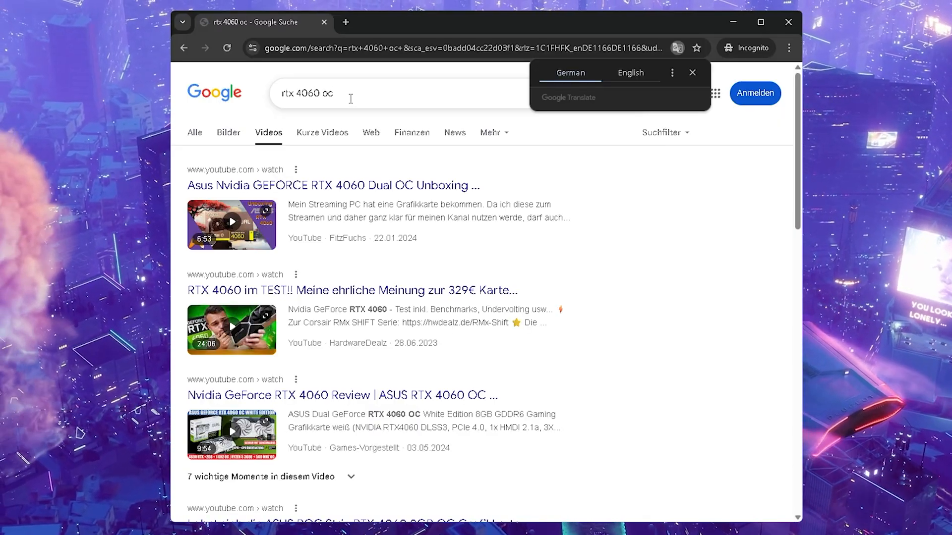
pyautogui.click(692, 72)
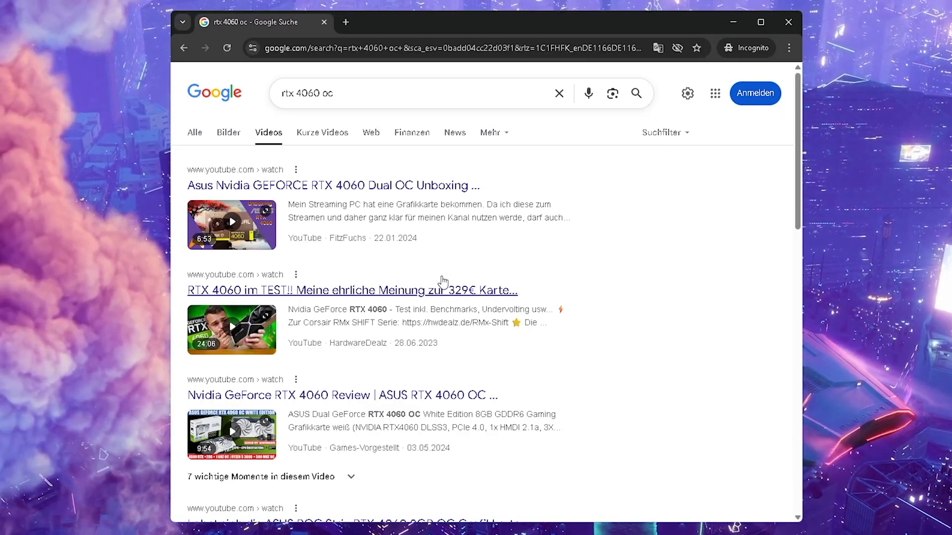
pyautogui.moveTo(615, 265)
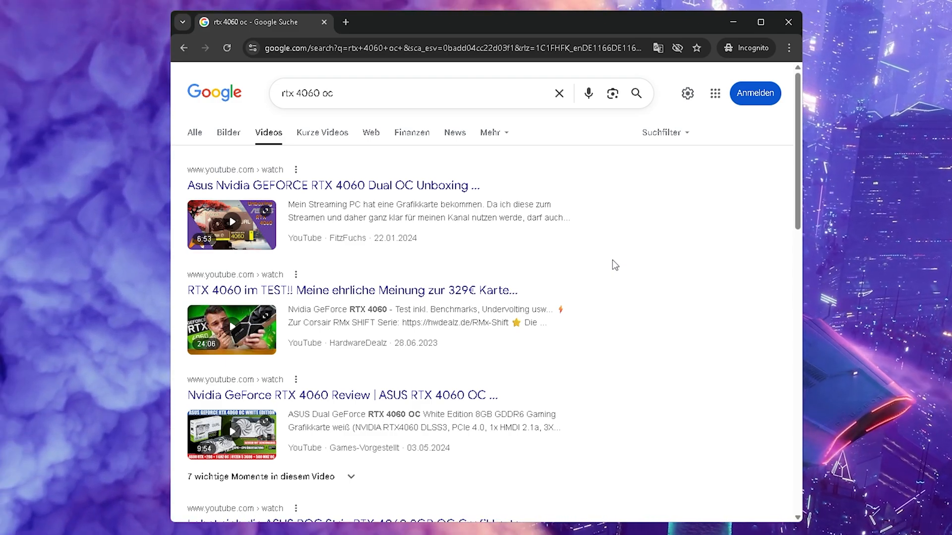
# Step: Scroll through the rtx 4060 oc video results
pyautogui.scroll(-3)
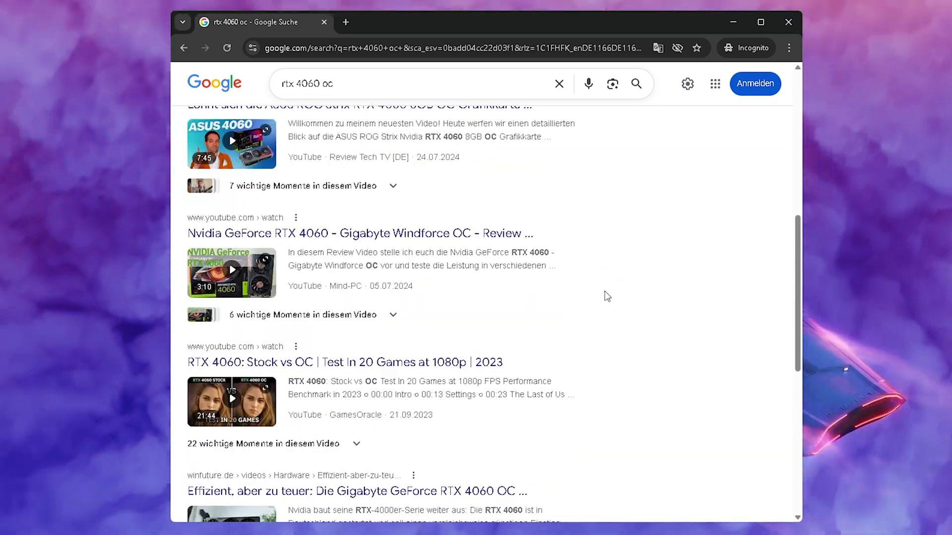
pyautogui.scroll(-3)
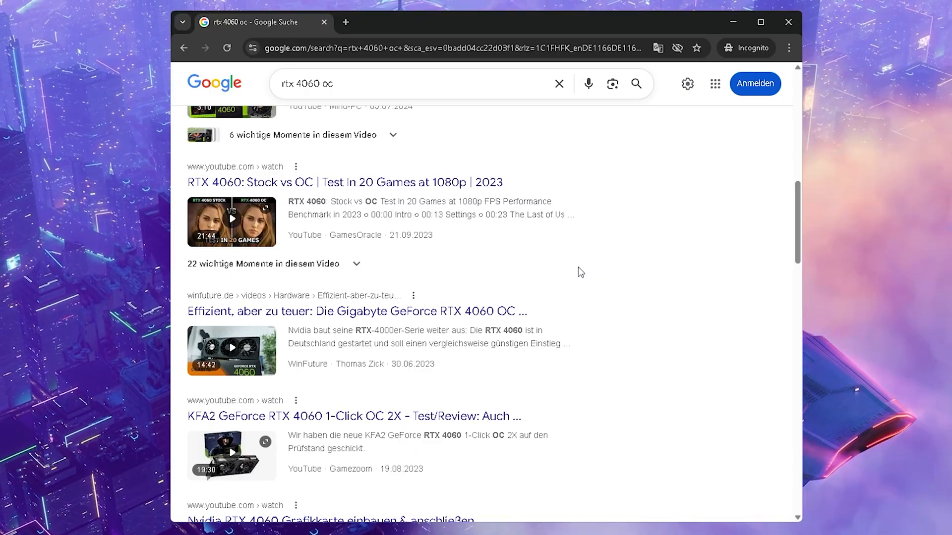
pyautogui.scroll(-3)
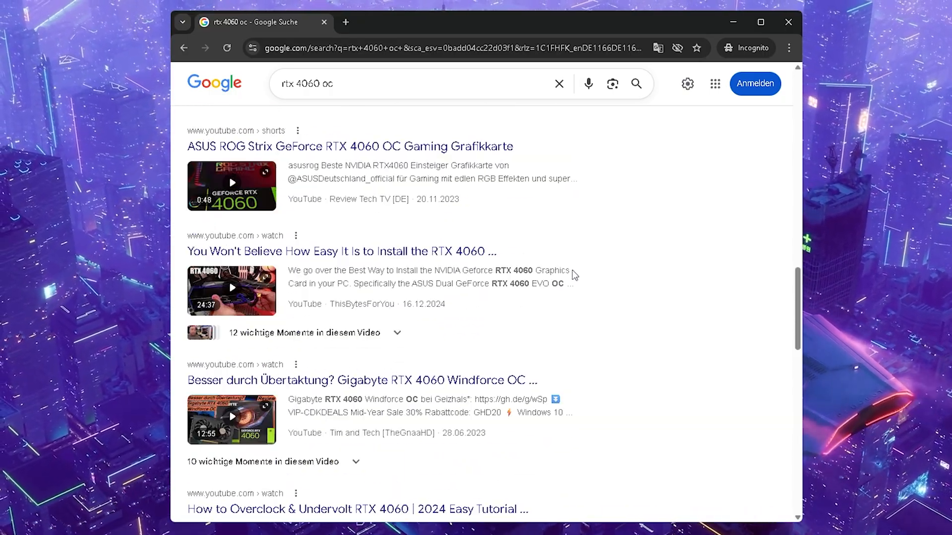
pyautogui.scroll(3)
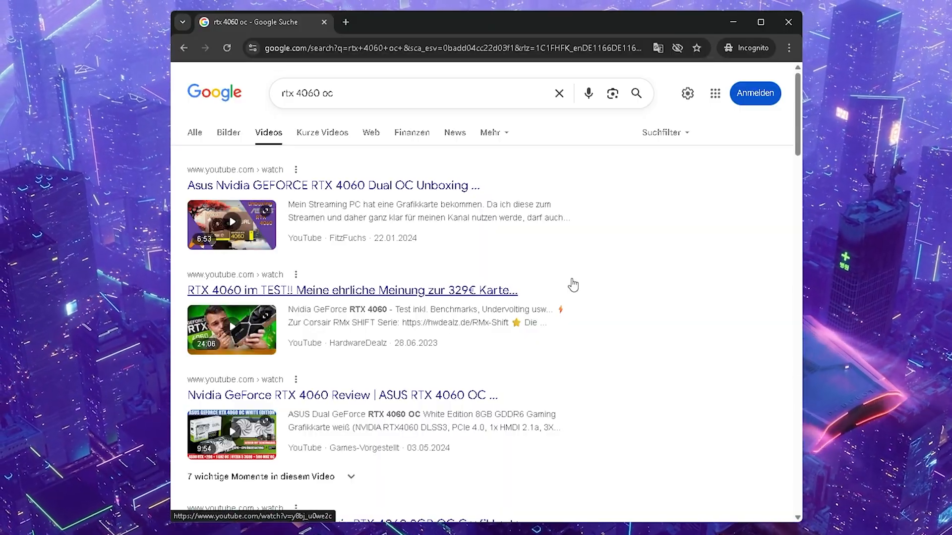
pyautogui.scroll(-3)
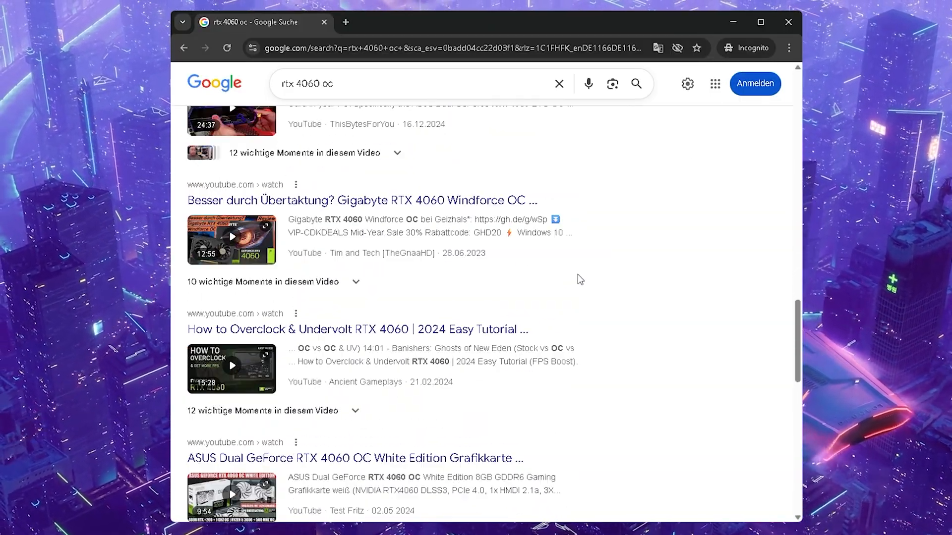
pyautogui.scroll(-3)
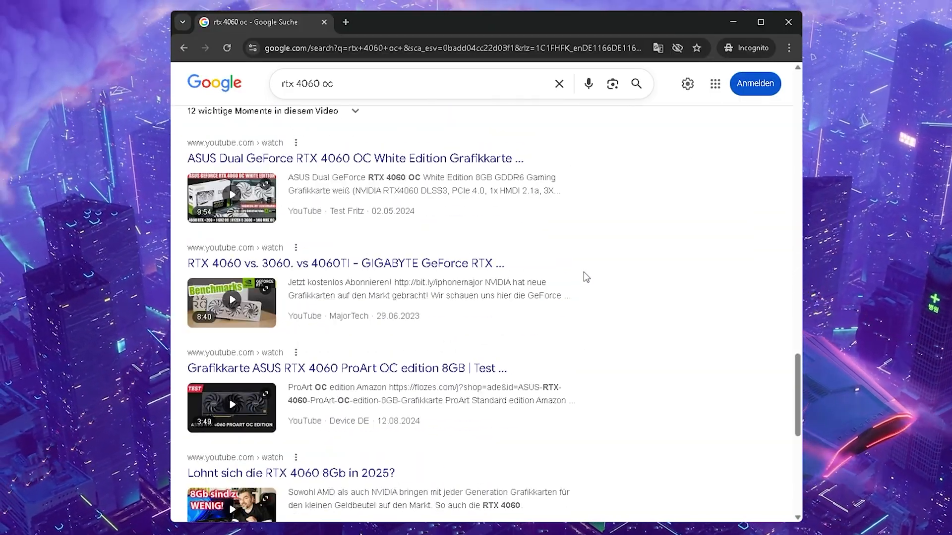
pyautogui.moveTo(628, 295)
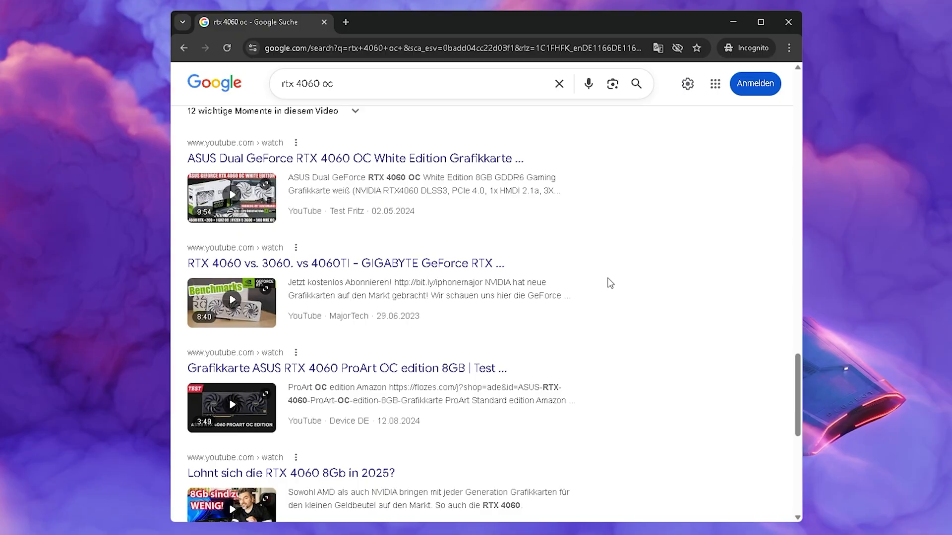
pyautogui.scroll(-3)
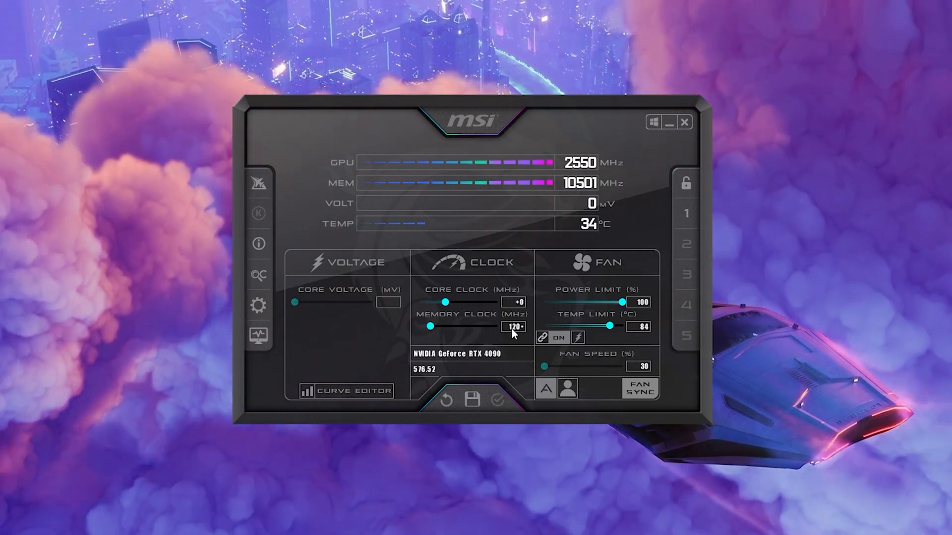
pyautogui.moveTo(473, 354)
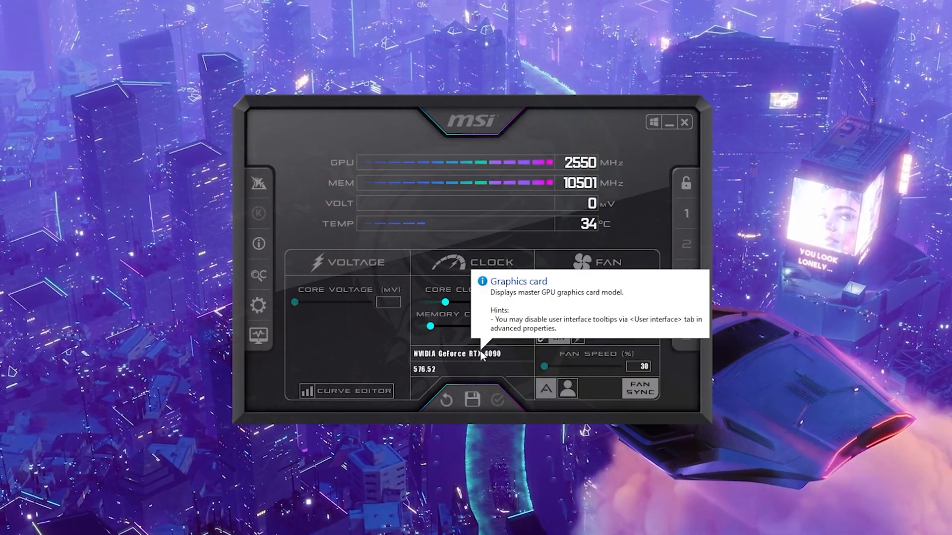